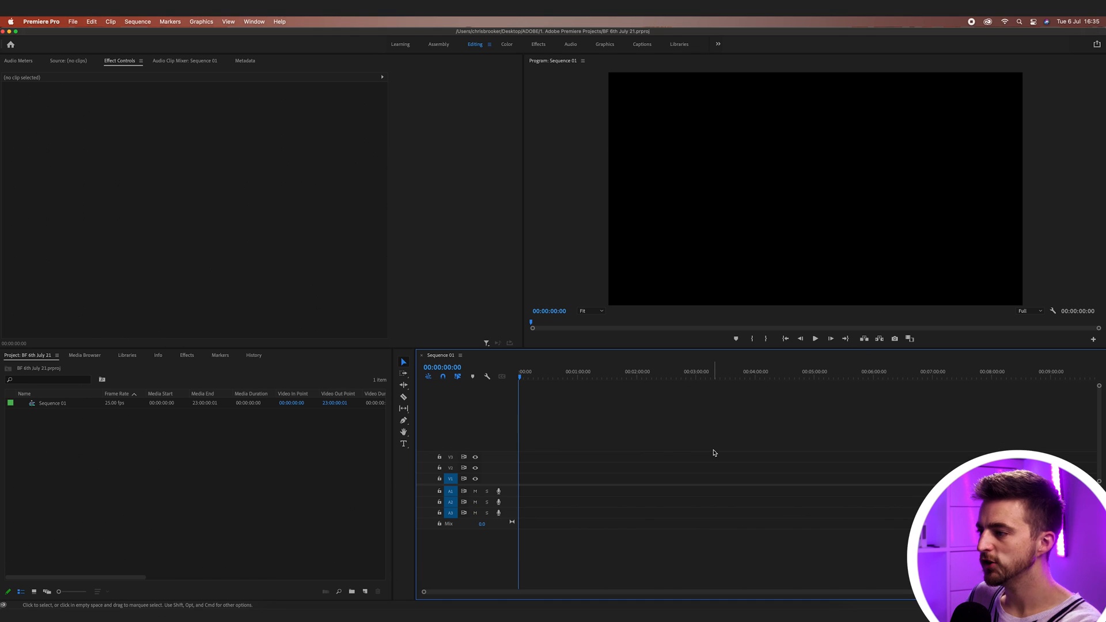
mouse_move(725, 212)
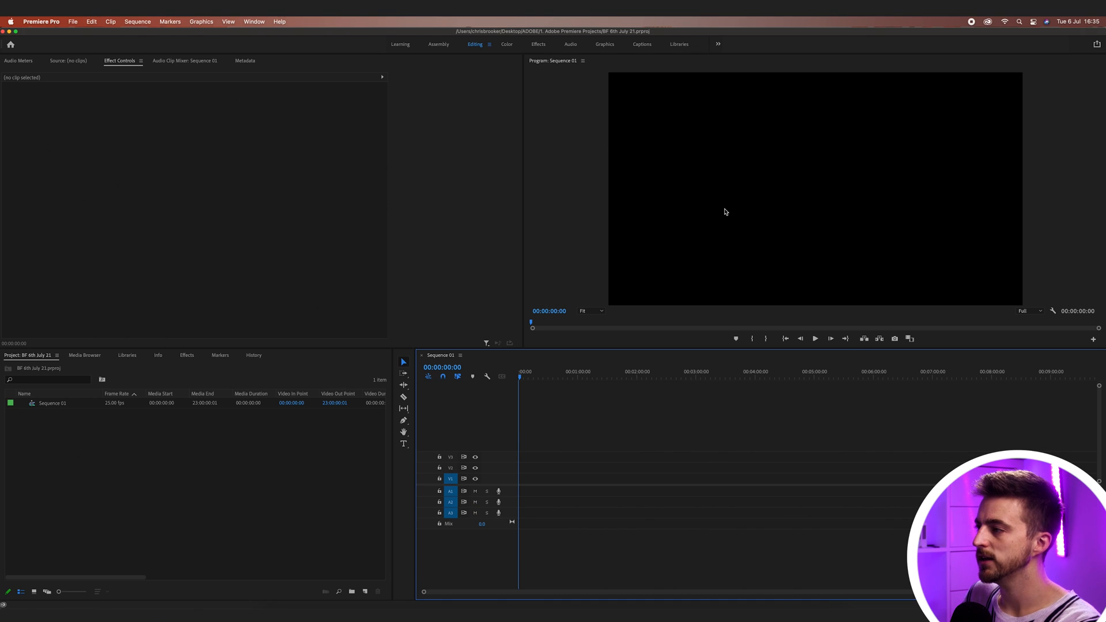
mouse_move(821, 174)
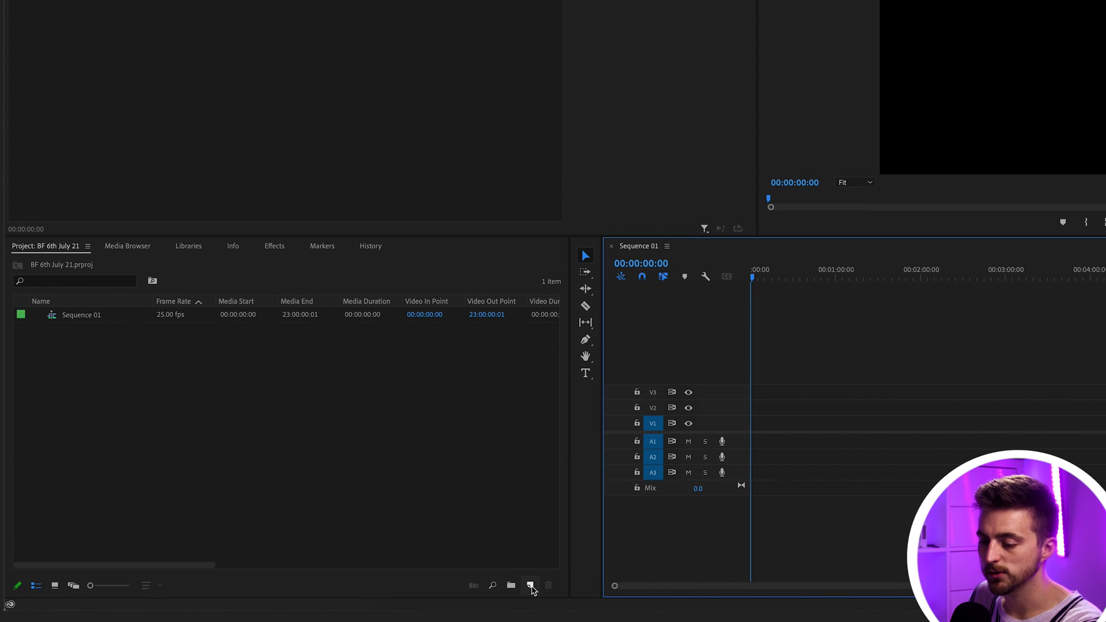
- Create a white 1920x1080 Color Matte via New Item, accepting its settings and name
left_click(530, 585)
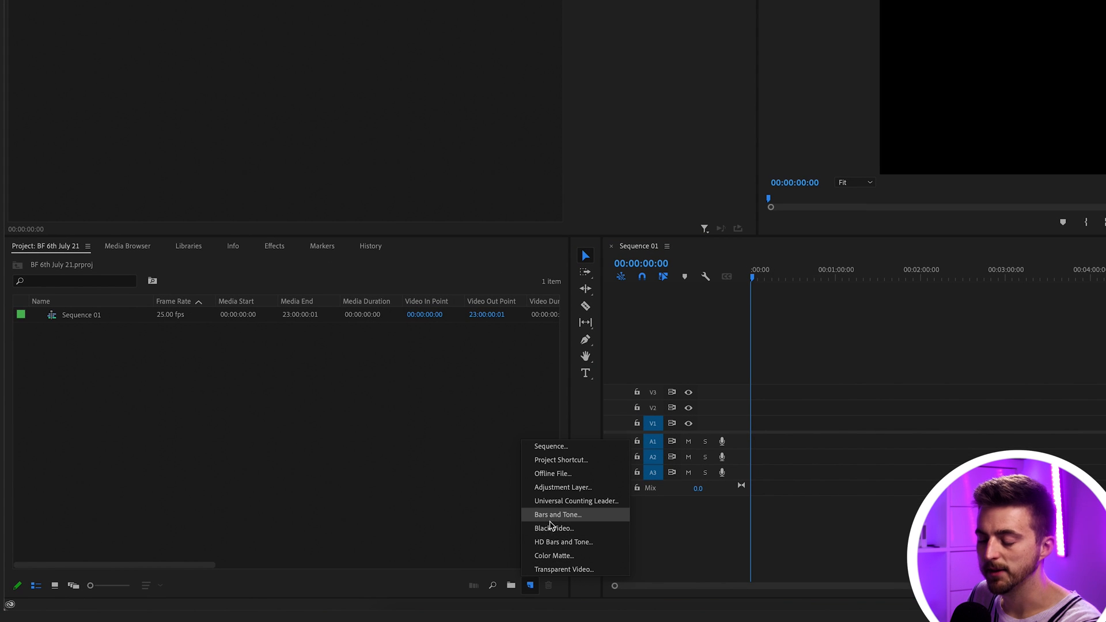
mouse_move(575, 502)
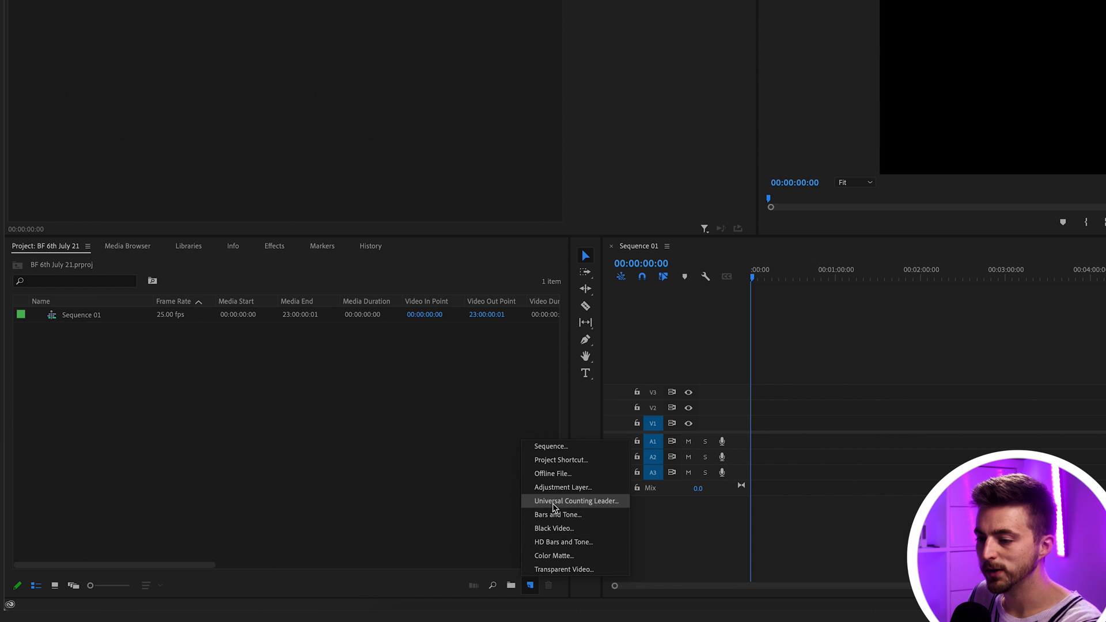
mouse_move(554, 555)
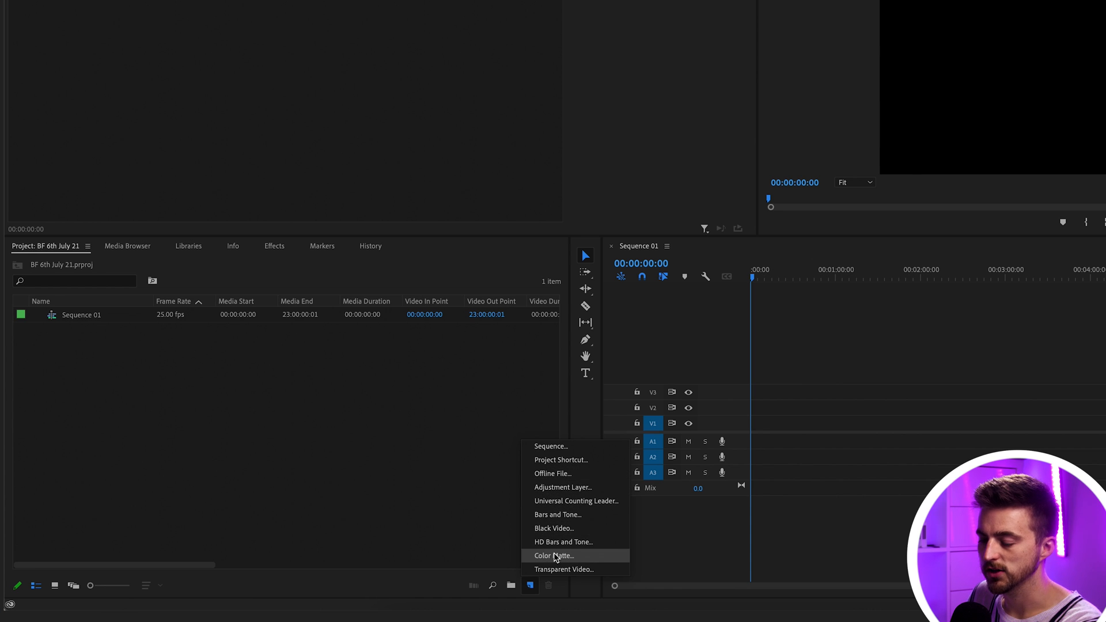
left_click(554, 555)
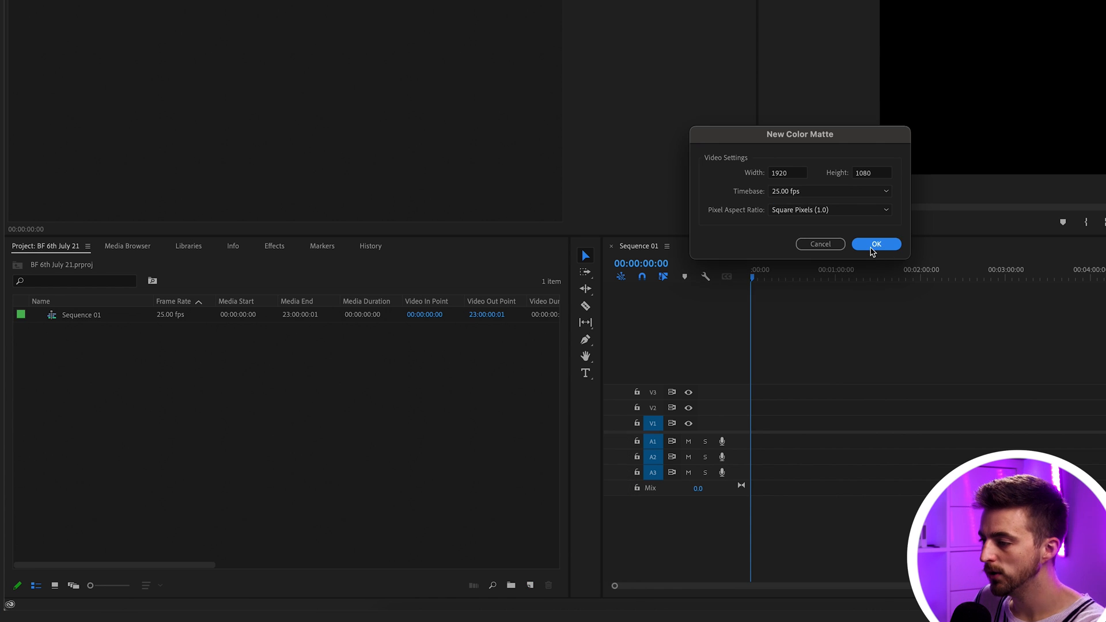
left_click(876, 243)
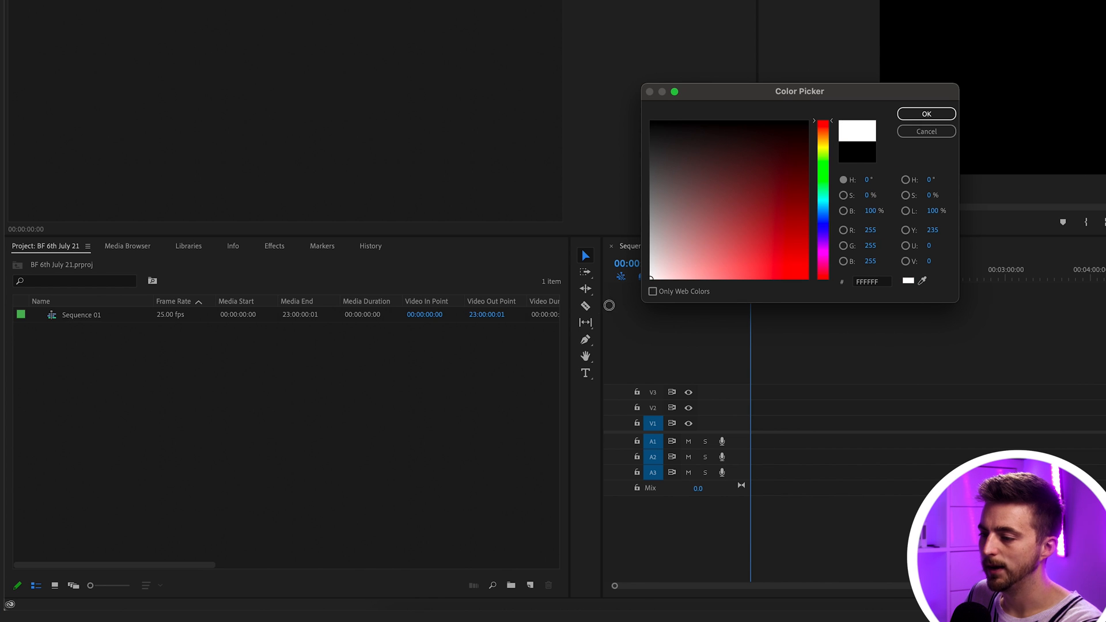
left_click(926, 114)
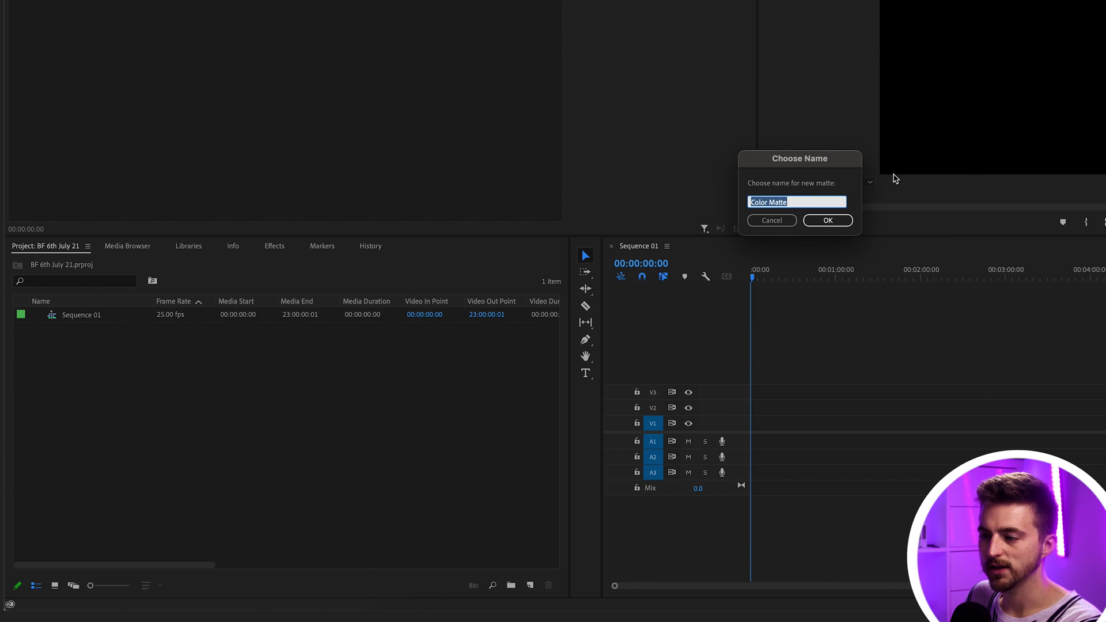
left_click(828, 220)
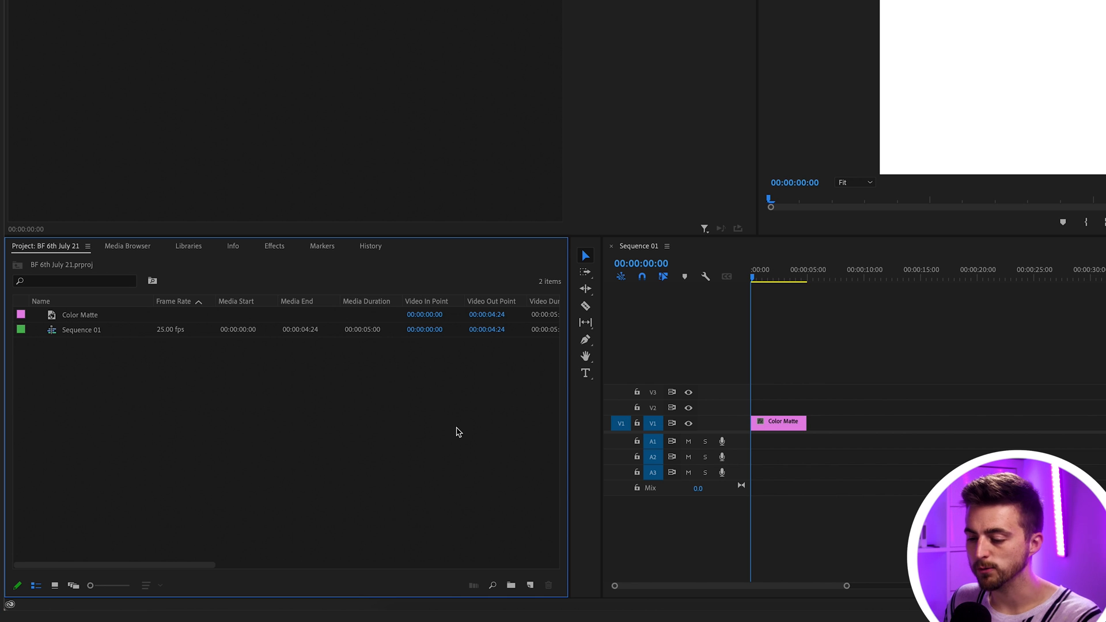
- Create a Black Video item and place it on V1 after the white matte
left_click(528, 585)
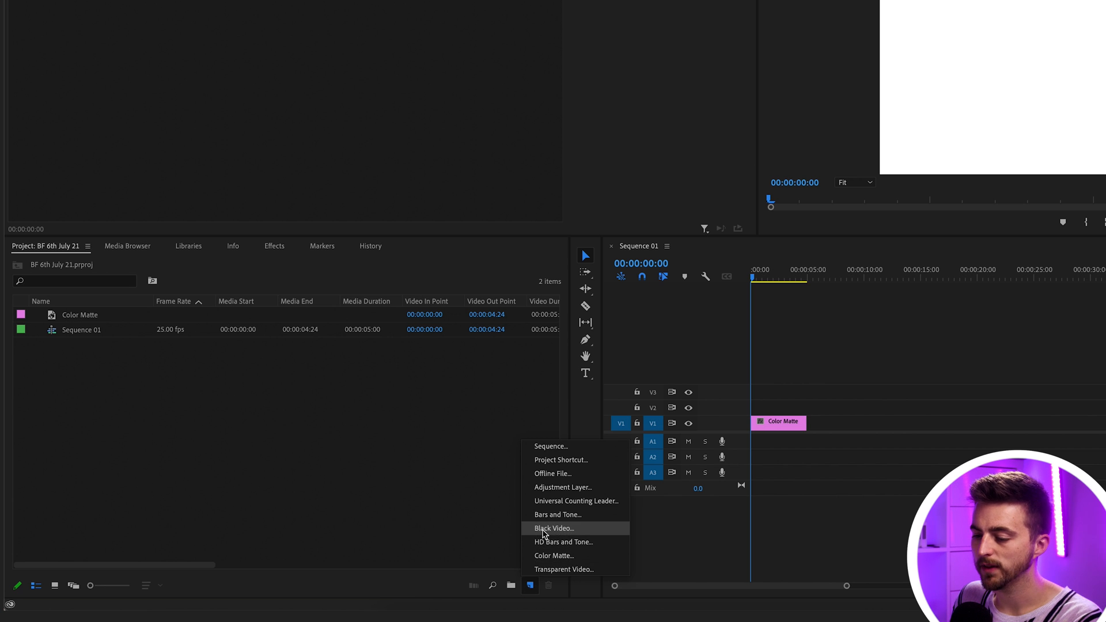
left_click(553, 528)
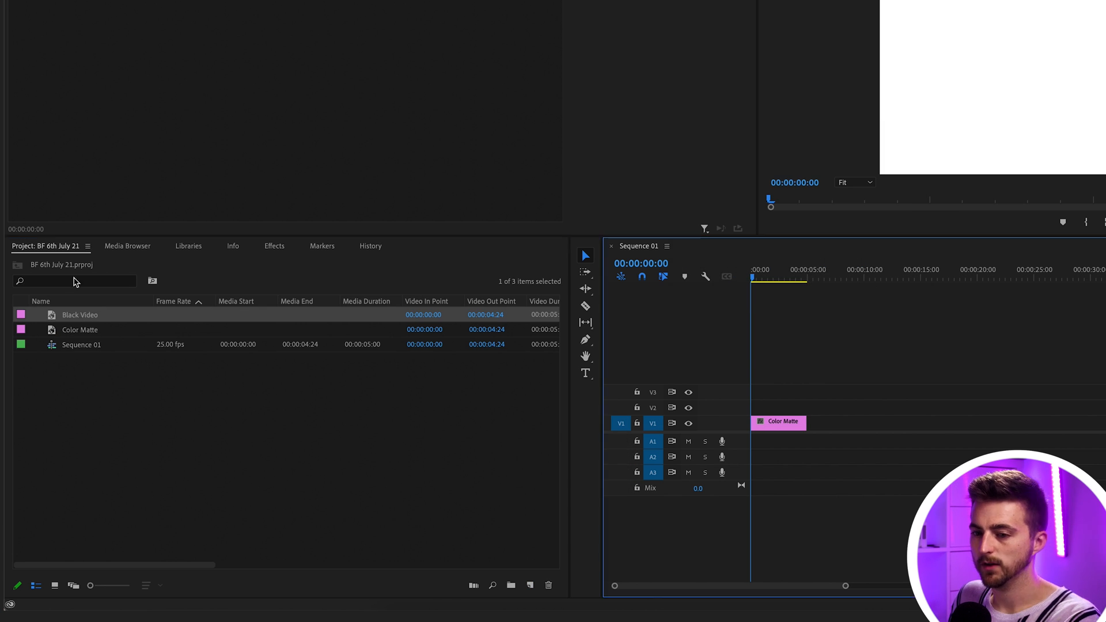
left_click_drag(80, 315, 834, 422)
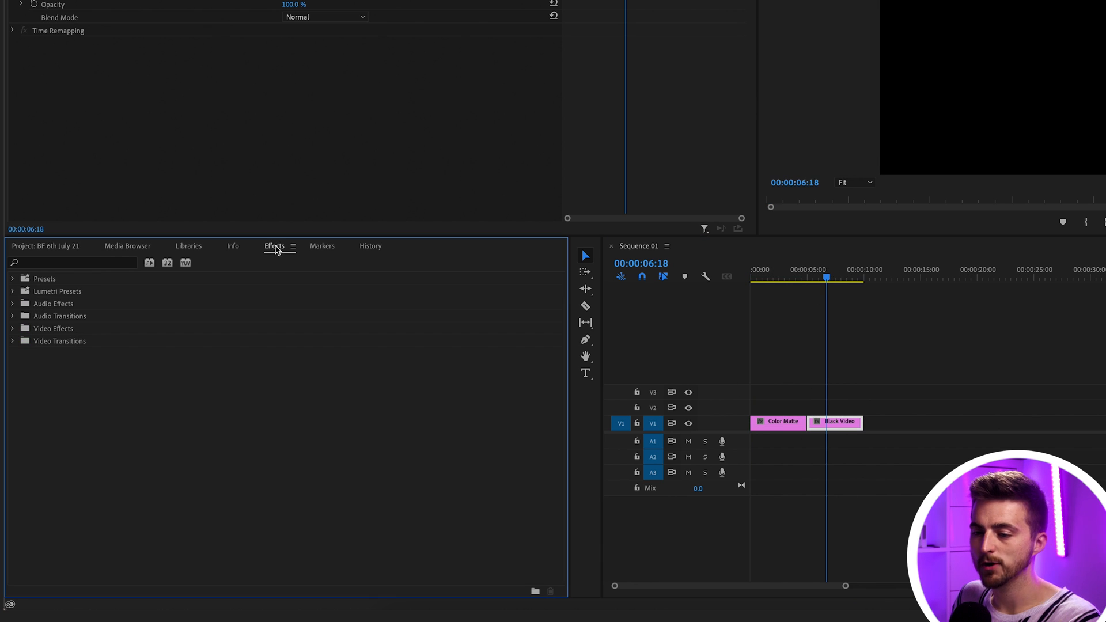
- Apply the Tint effect to the black video and set its Map Black To colour
type("tint")
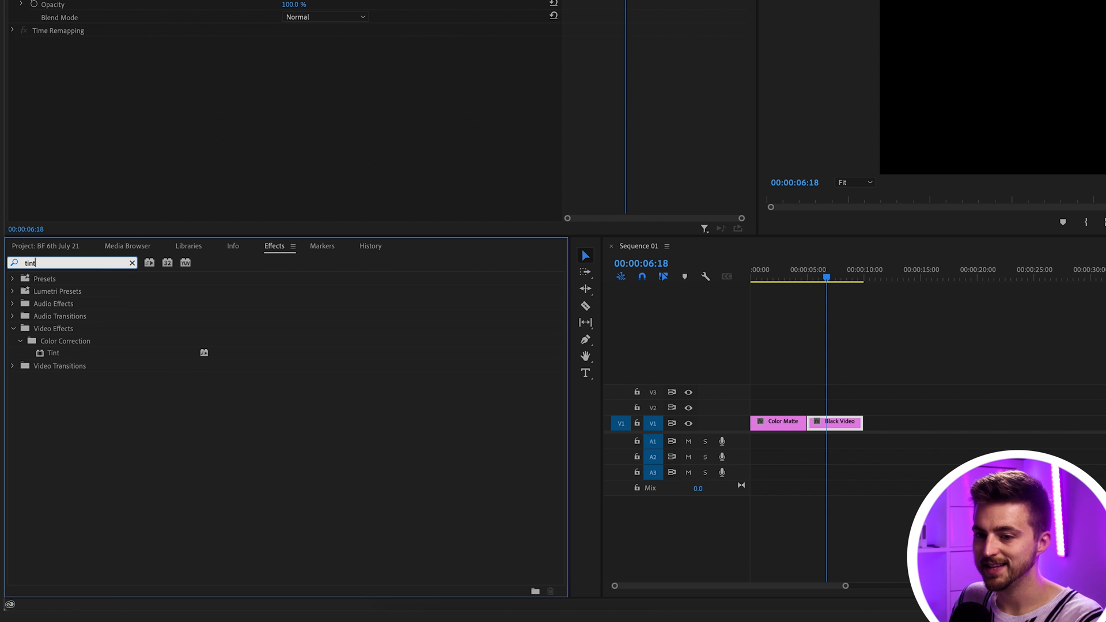
left_click_drag(52, 352, 837, 422)
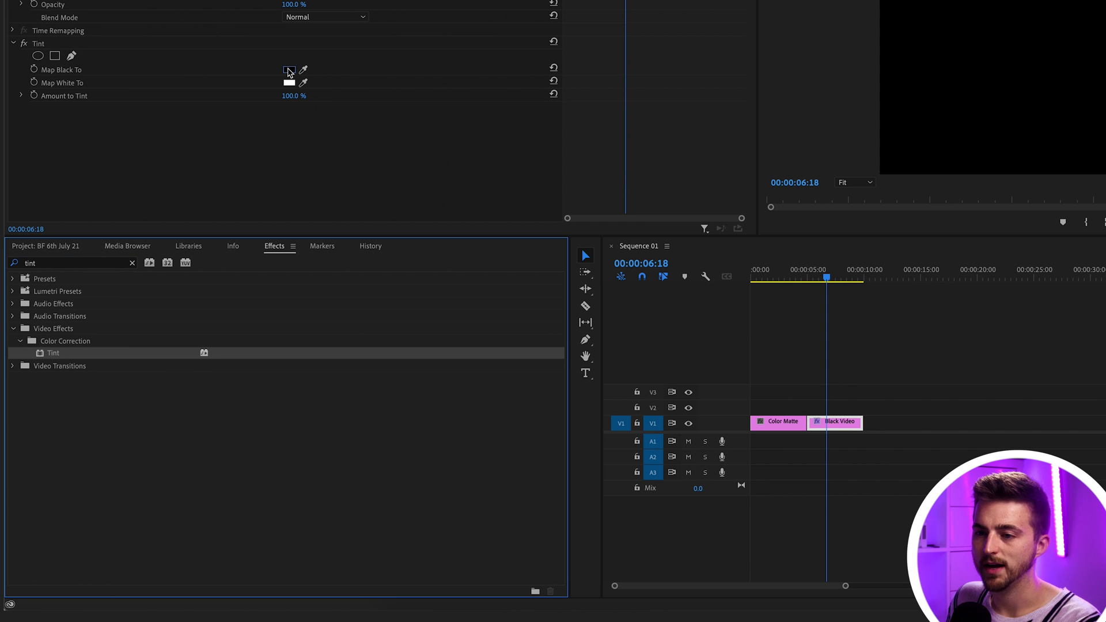
left_click(288, 69)
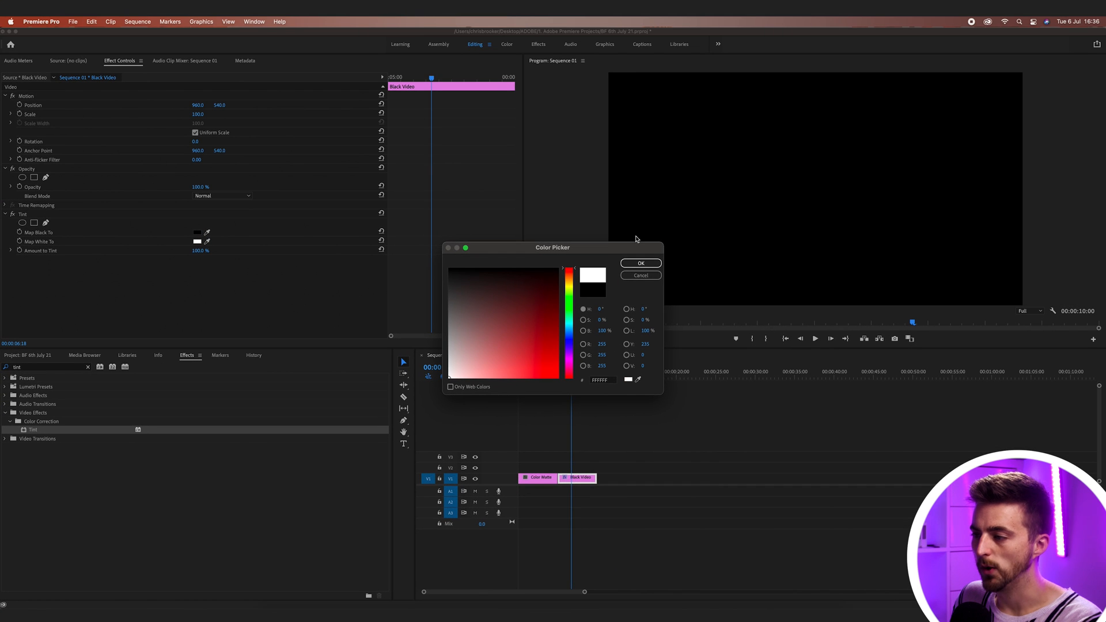
left_click(640, 262)
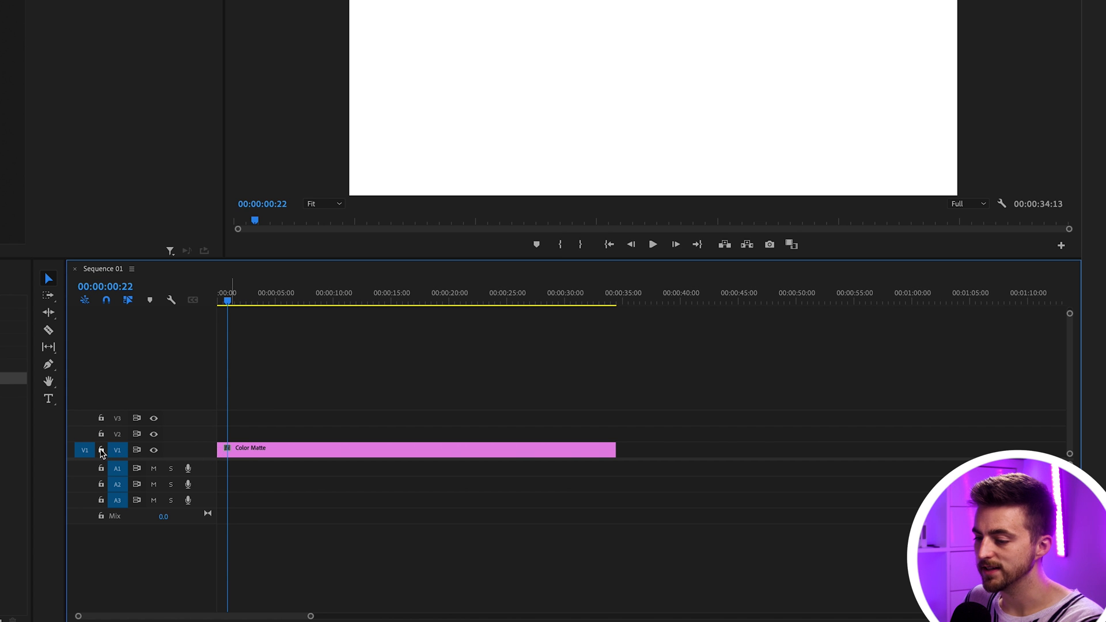
- Lock track V1 holding the 34-second white matte against edits
left_click(102, 450)
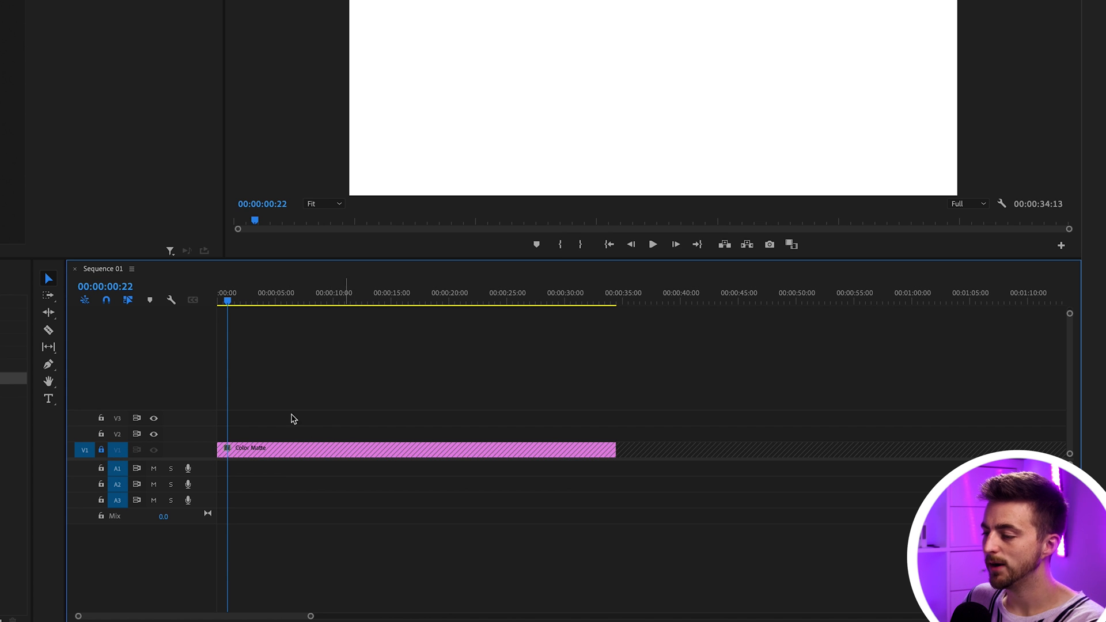
left_click(363, 293)
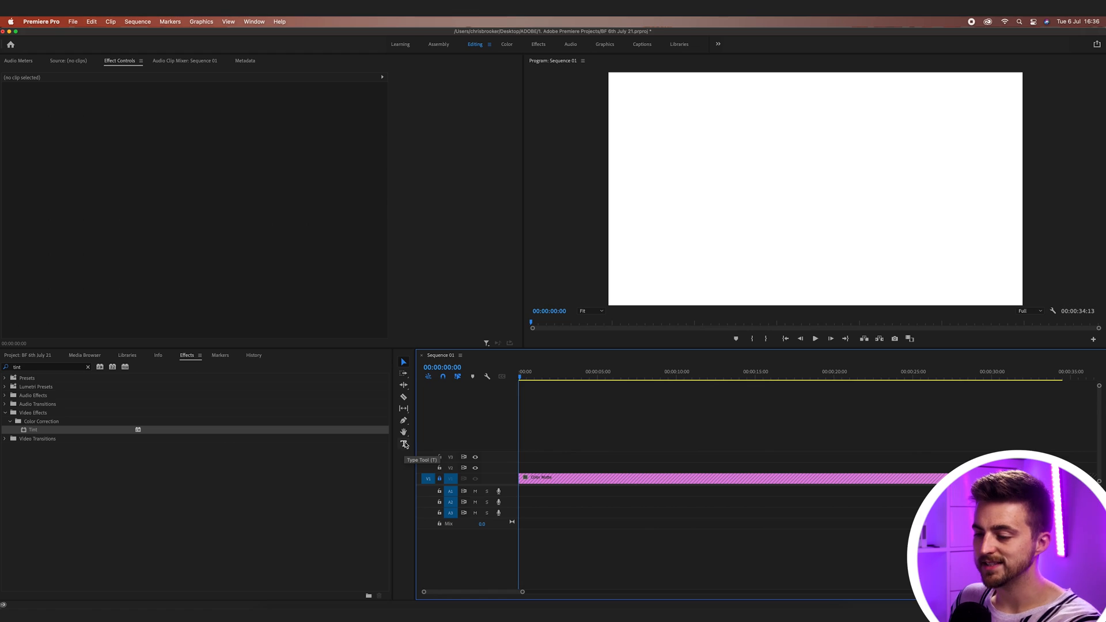
mouse_move(407, 444)
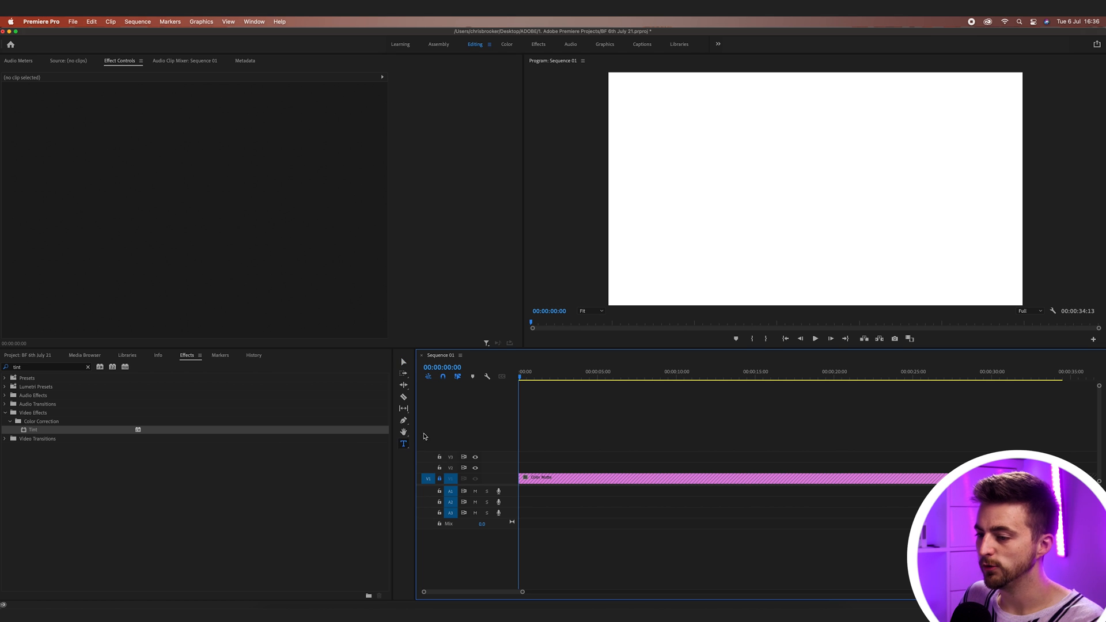
mouse_move(630, 127)
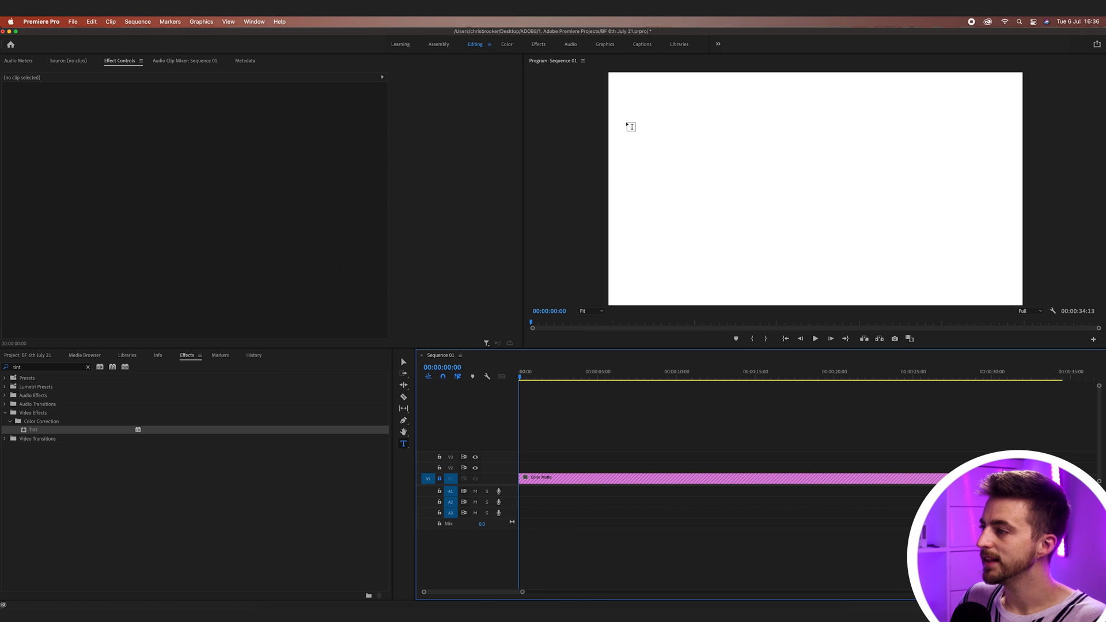
mouse_move(728, 174)
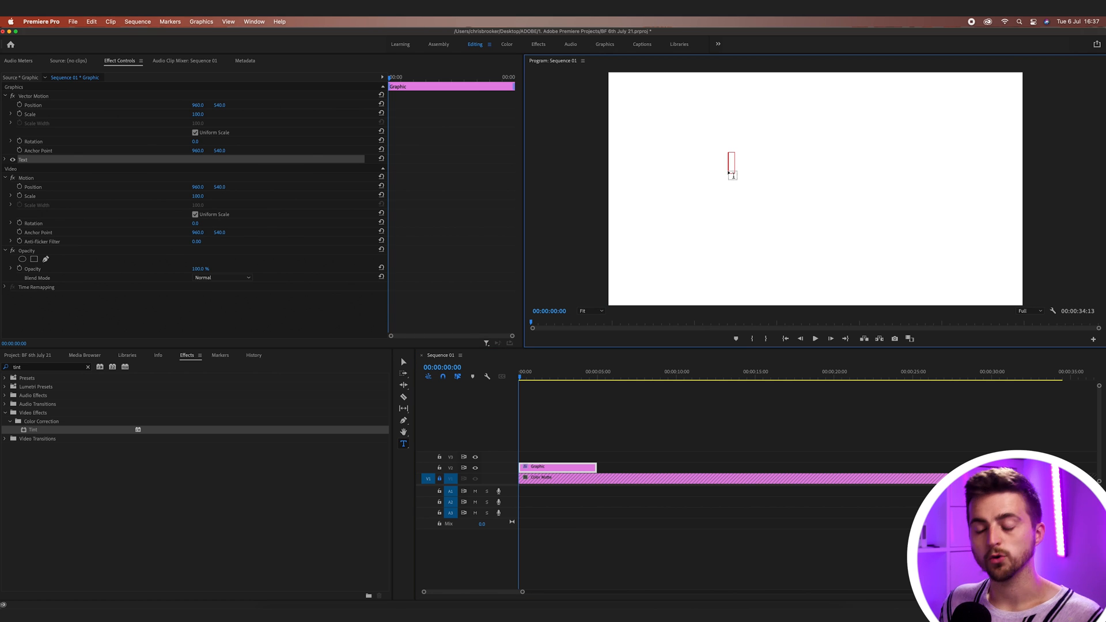
- Draw a text box across the frame's middle reading 'Typewriter Effect in Premiere'
left_click_drag(733, 163, 780, 163)
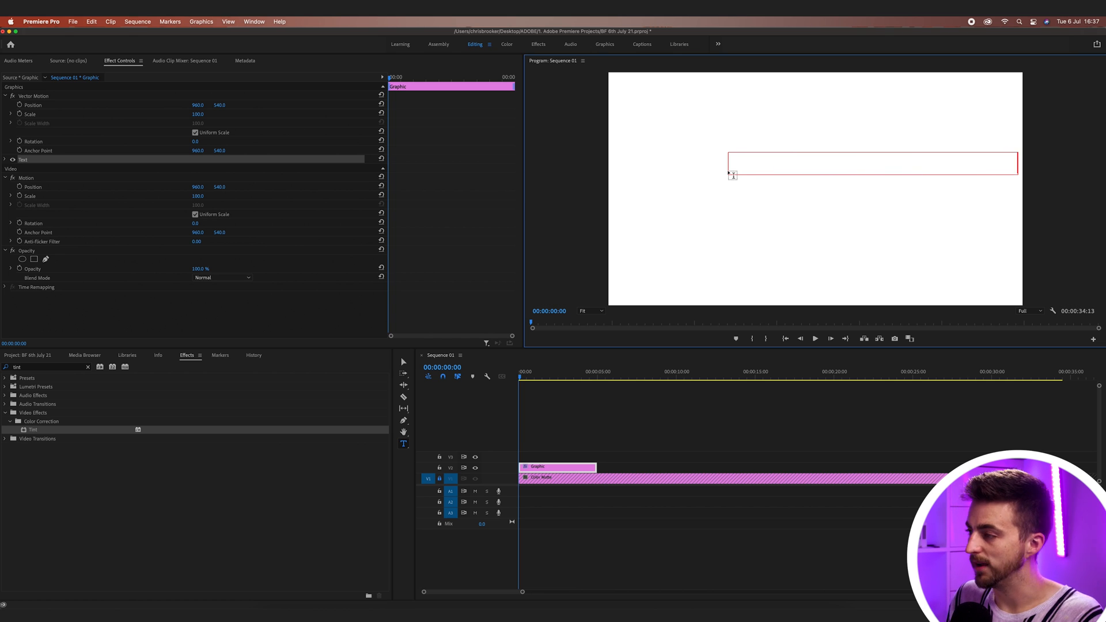
type("Typewriter Effect in Premiere")
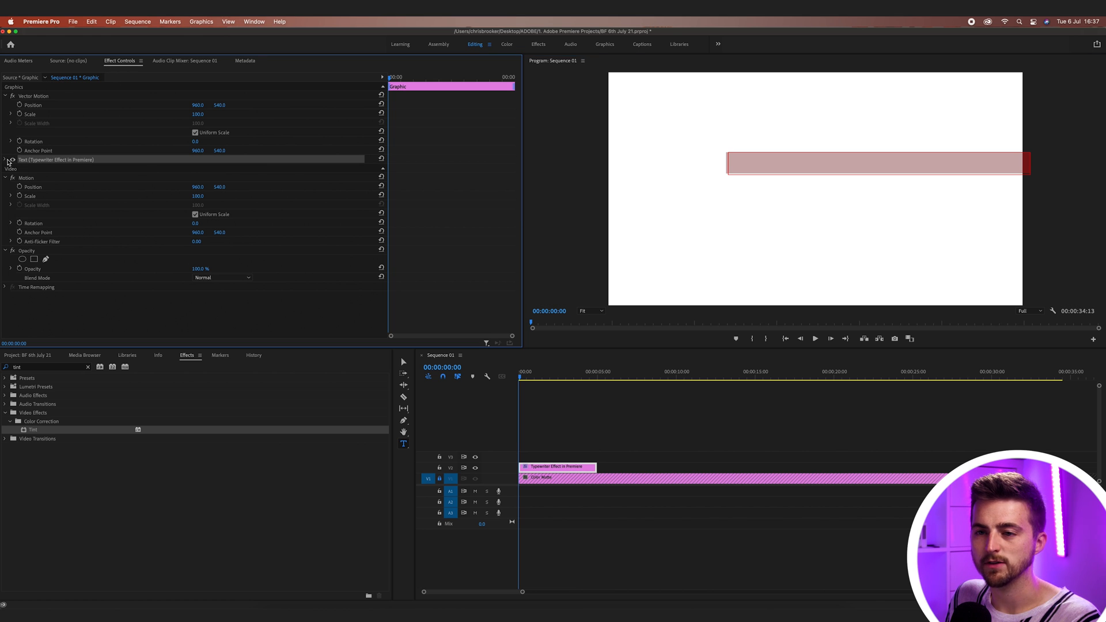
- Set the title text's fill colour to black
left_click(5, 159)
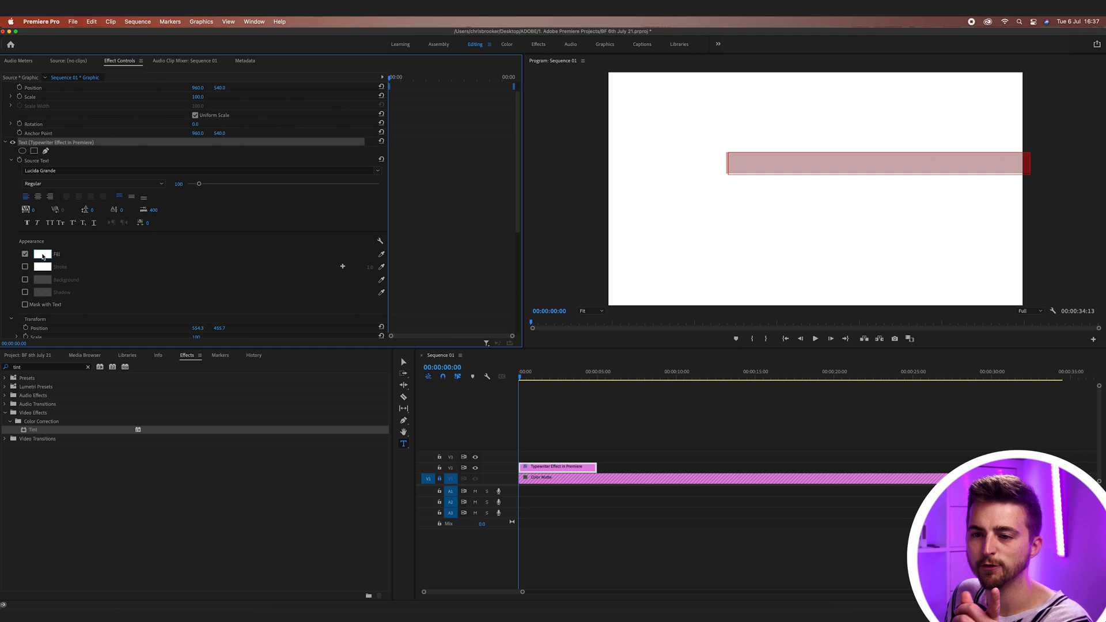
left_click(42, 253)
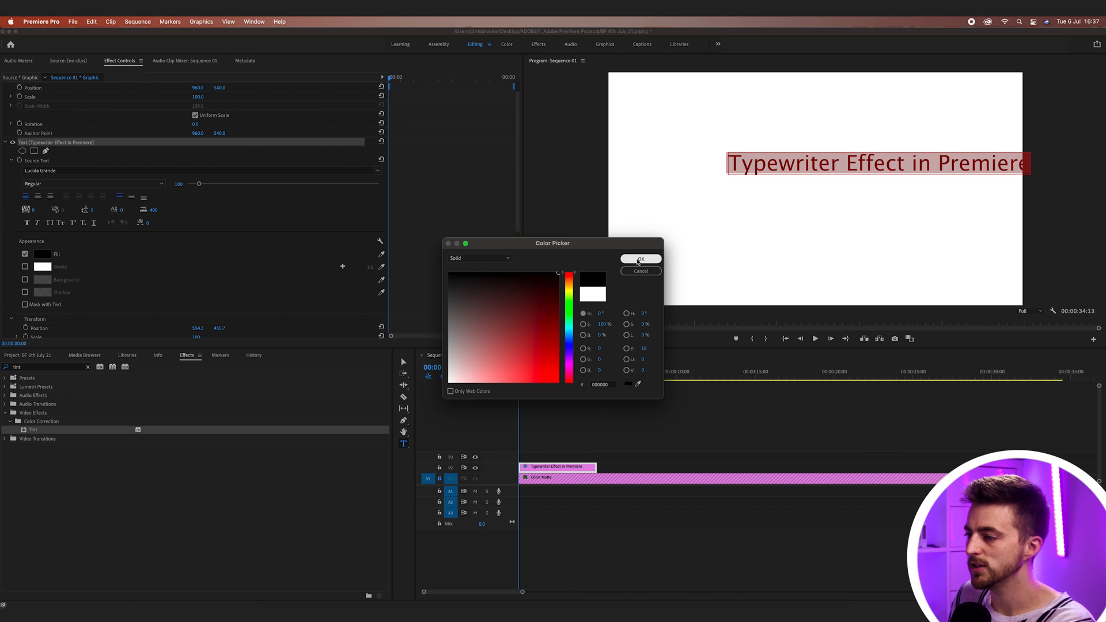
left_click(639, 258)
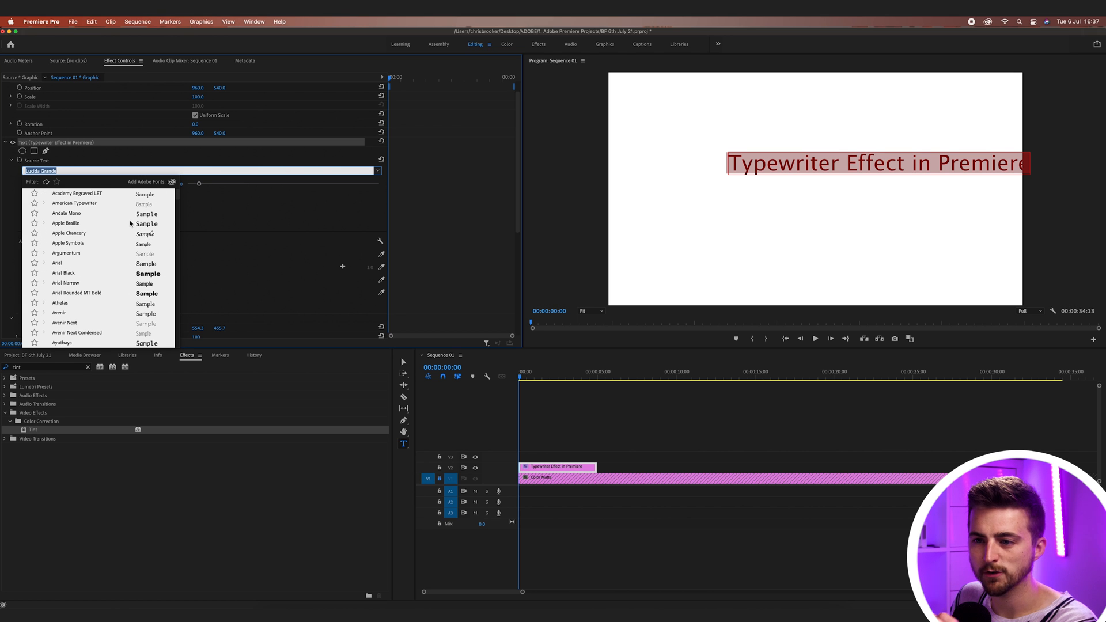
- Set the title font to Bodoni 72 Oldstyle and shrink its size slightly
left_click(74, 203)
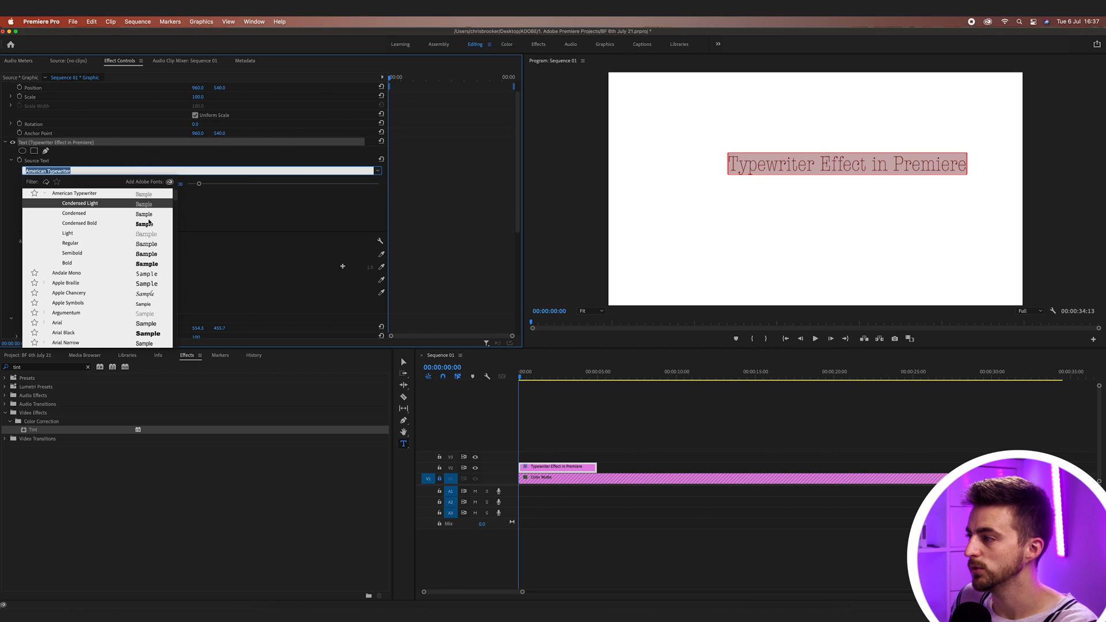
scroll("down", 3)
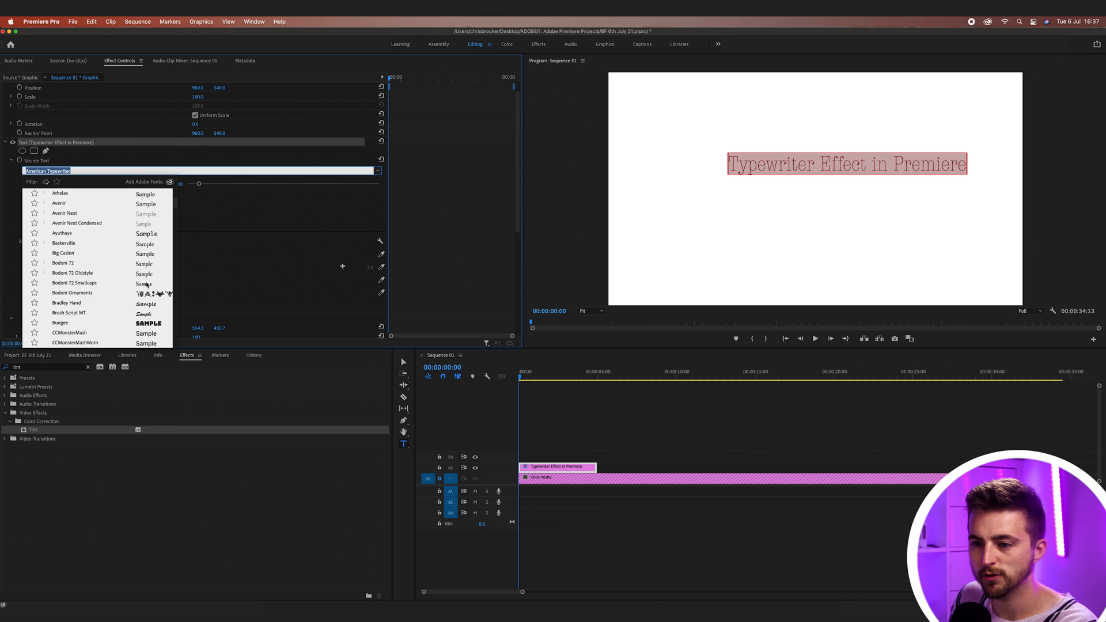
left_click(72, 274)
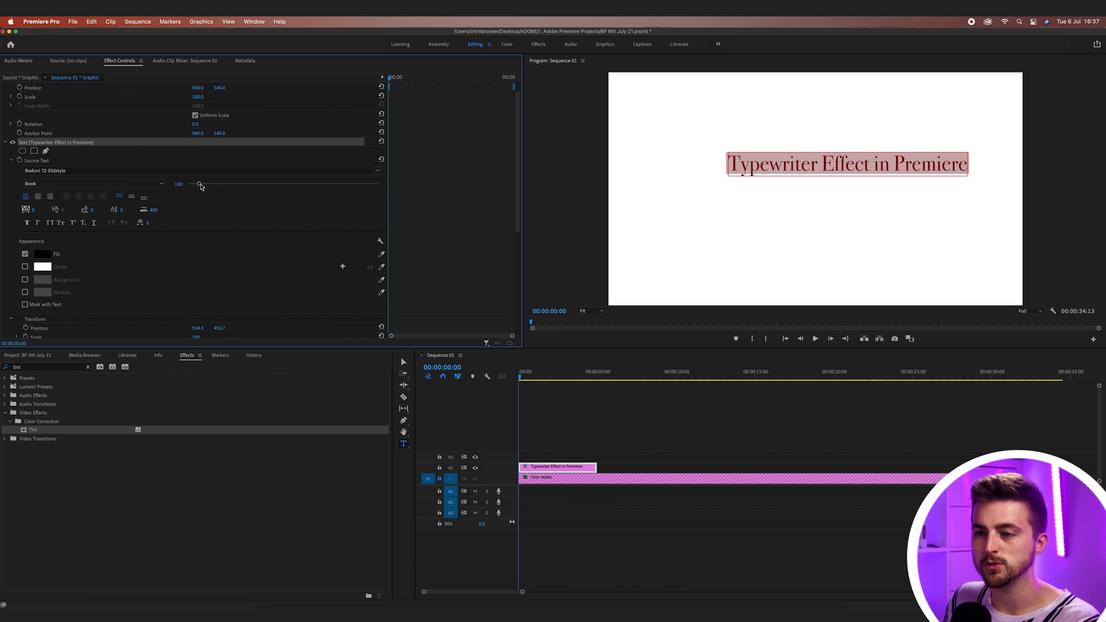
left_click_drag(200, 184, 198, 184)
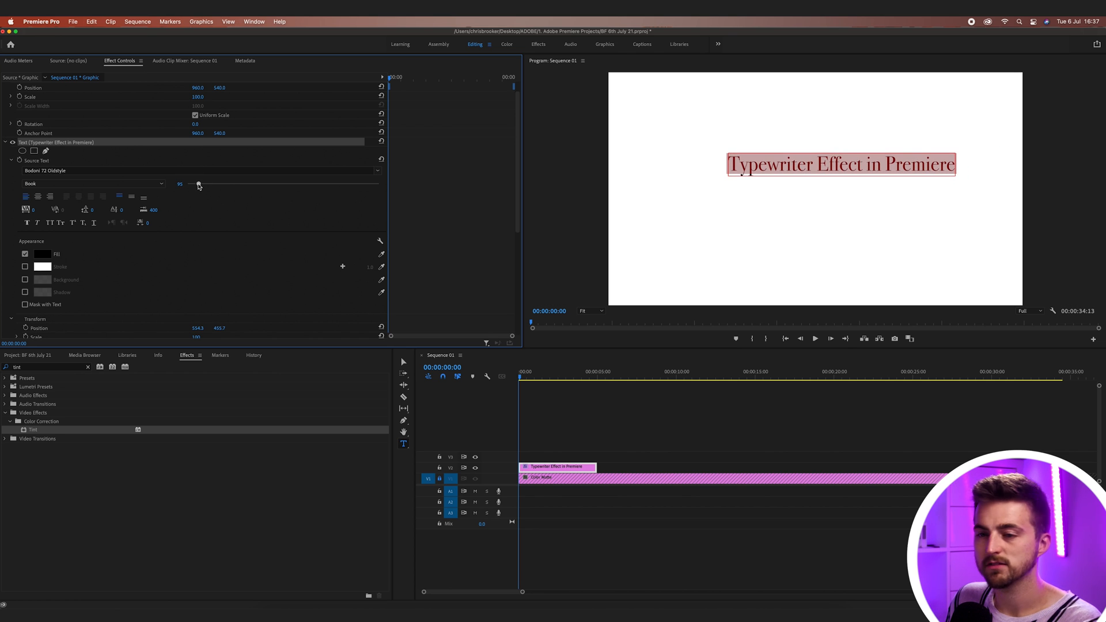
left_click_drag(197, 184, 200, 184)
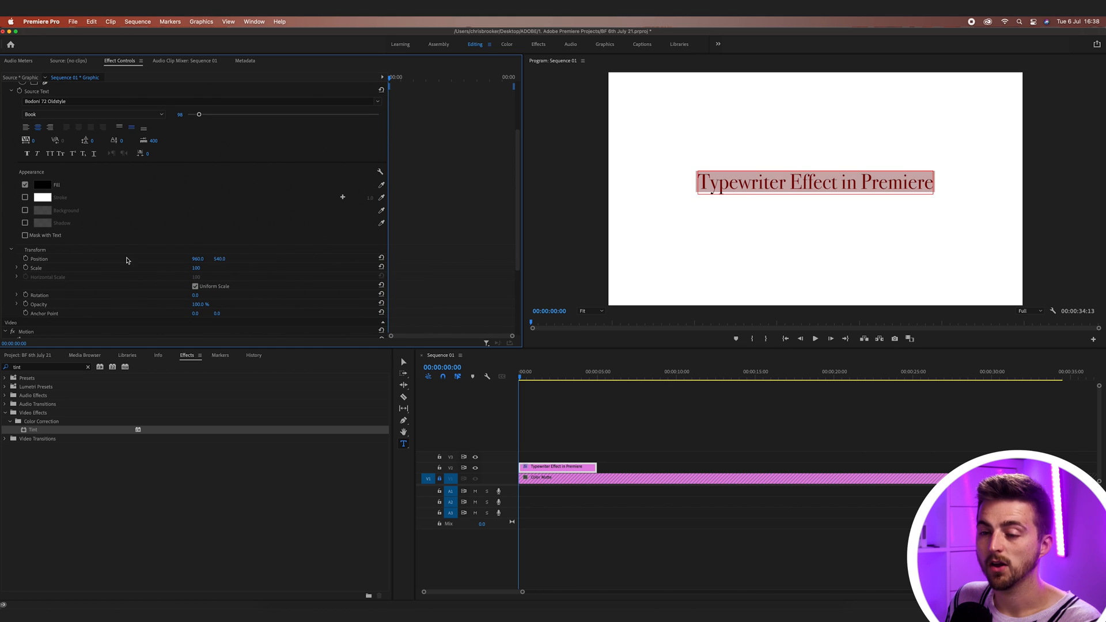
- Stretch the title clip on V2 to run the full 34-second length of the white matte
left_click(637, 434)
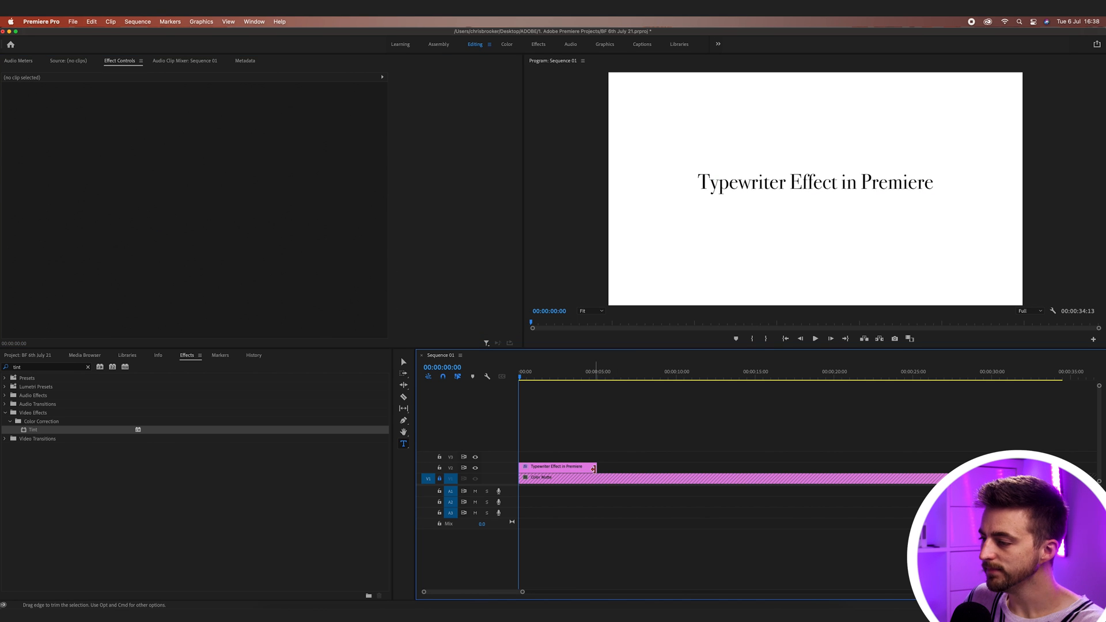
left_click(591, 372)
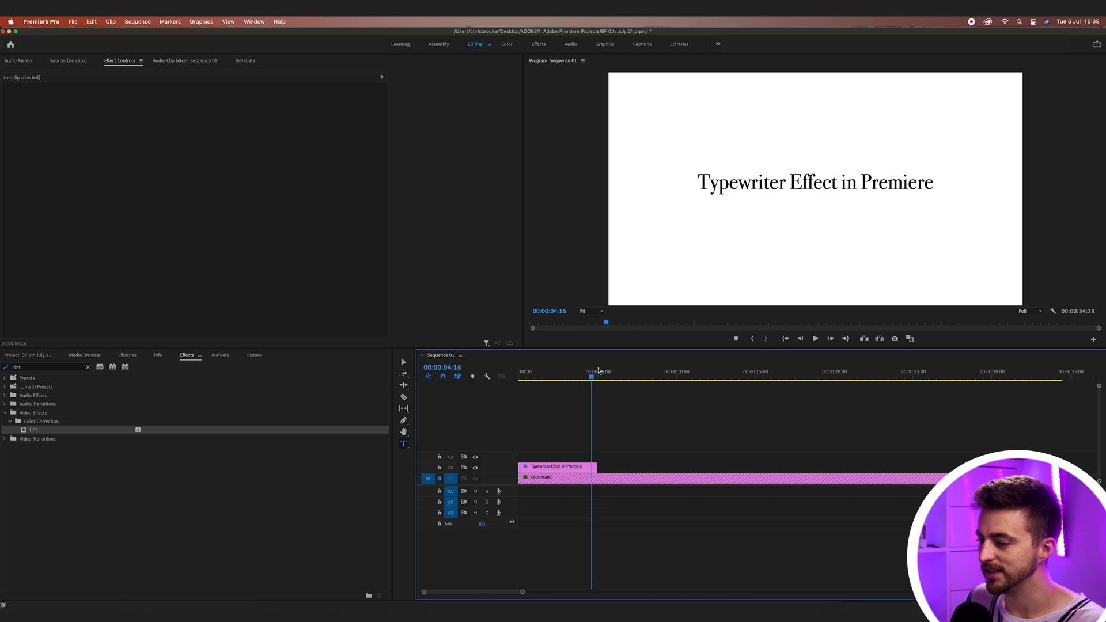
left_click(555, 372)
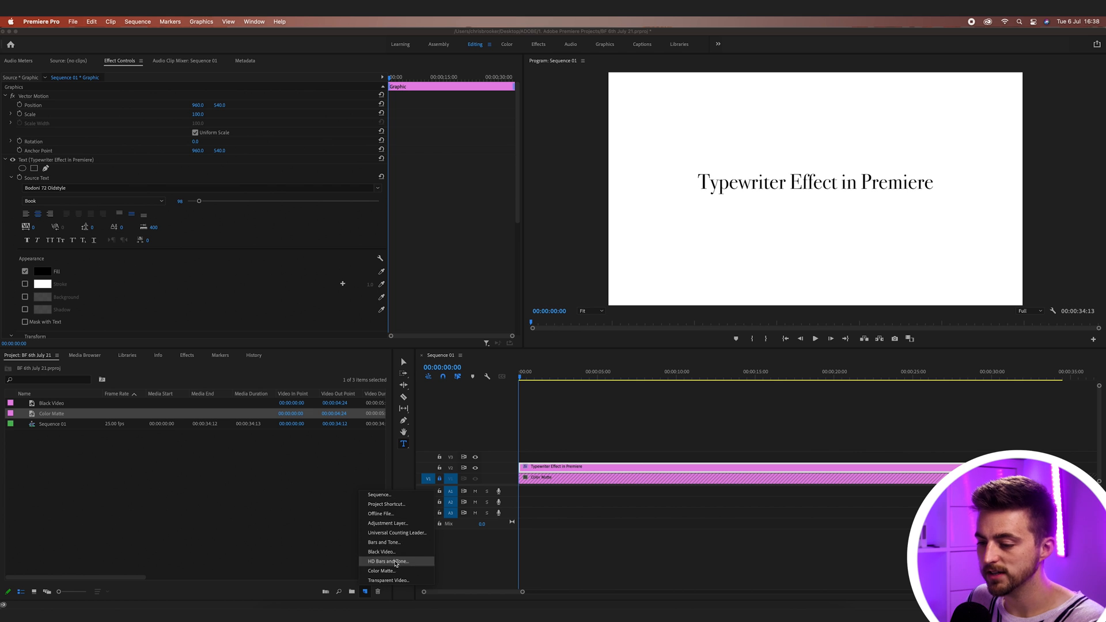
- Create a second, black Color Matte spanning the sequence on V3 above the title
left_click(379, 570)
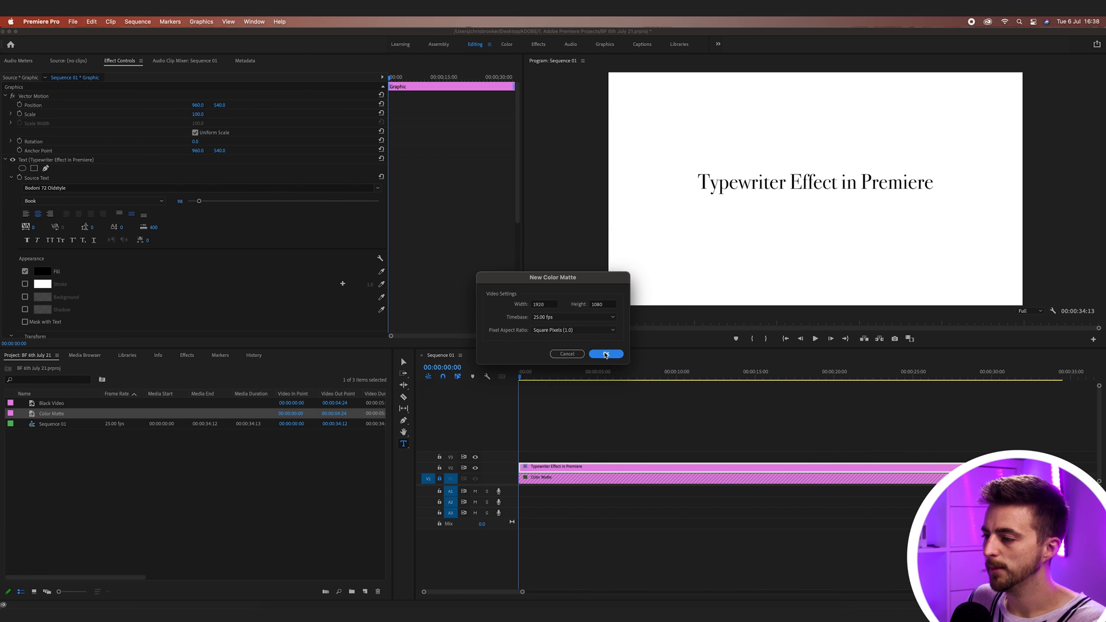
left_click(605, 354)
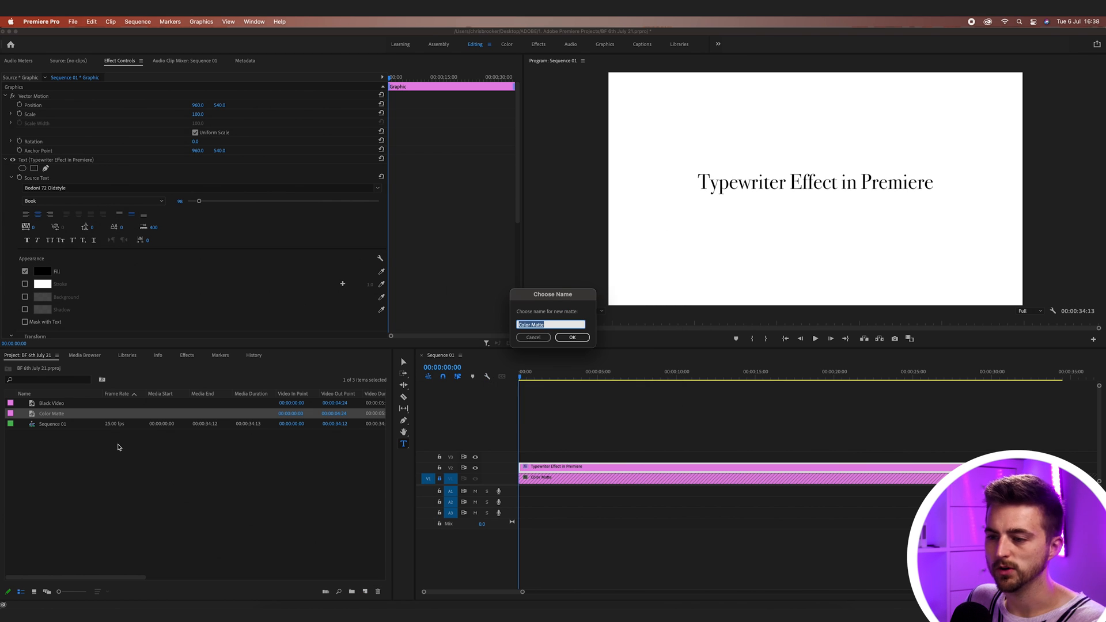
left_click(572, 337)
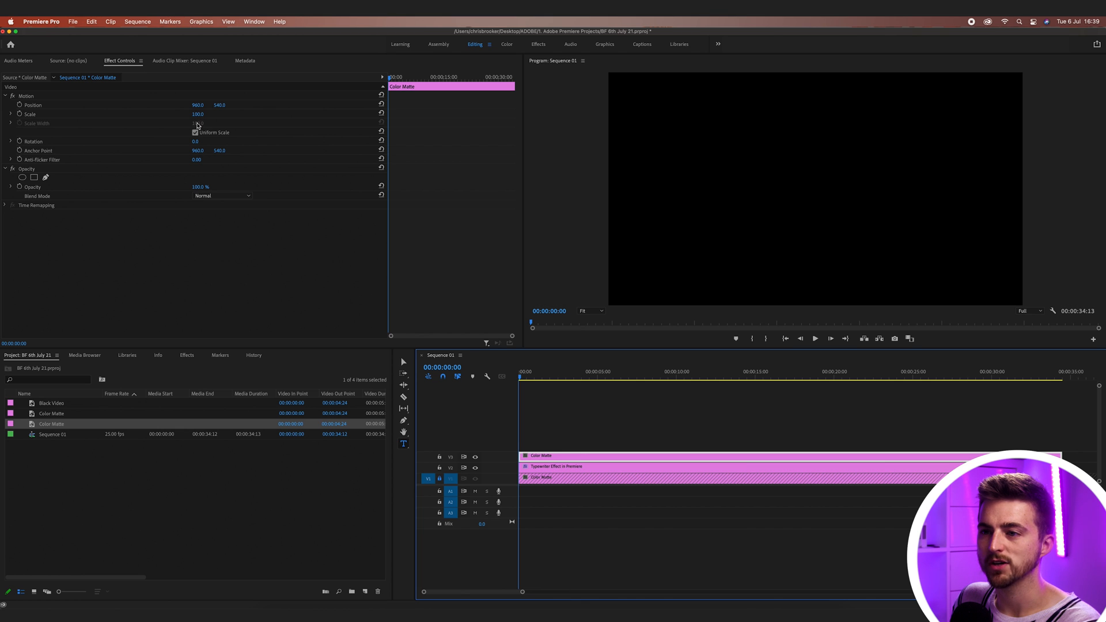
- Unlink Uniform Scale and set the black matte's scale to 5.0 height, 1.0 width with Position keyframes on
left_click(196, 132)
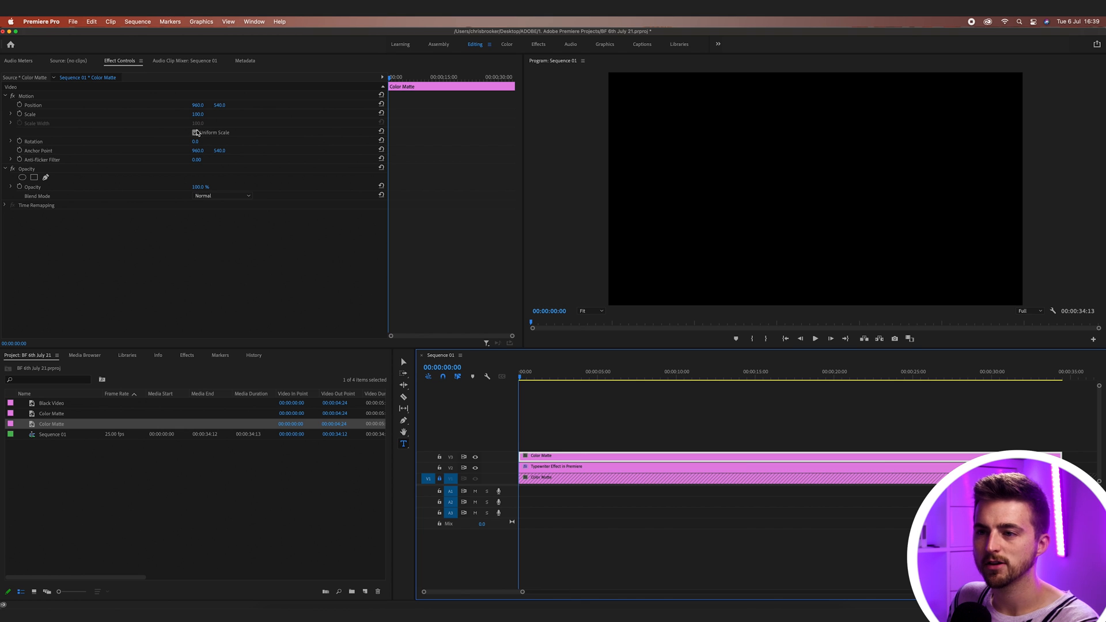
left_click(194, 132)
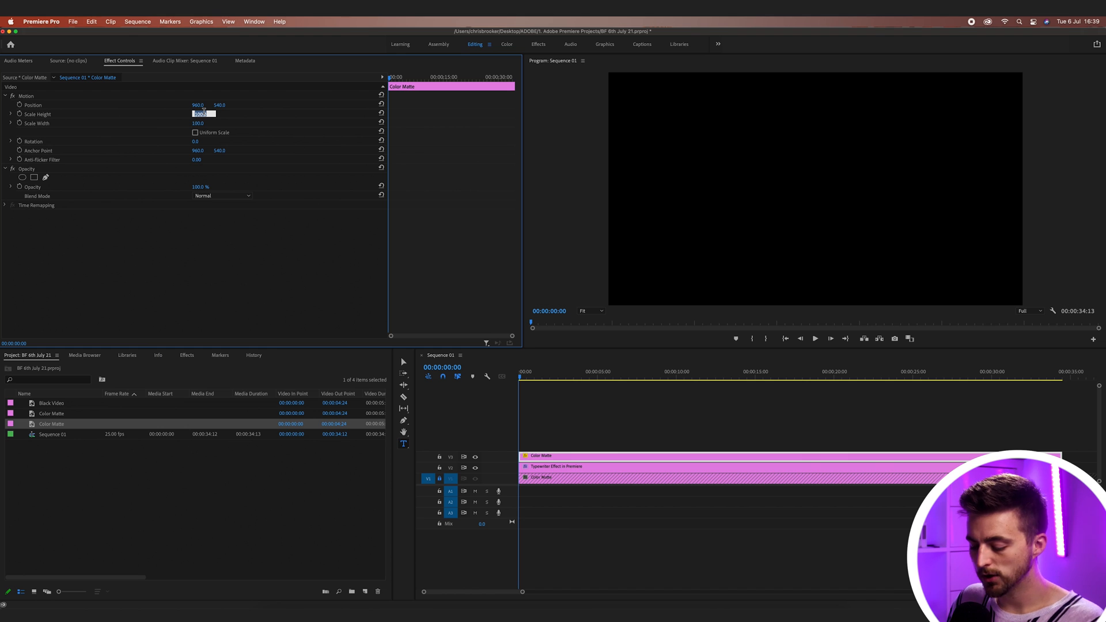
type("5.0")
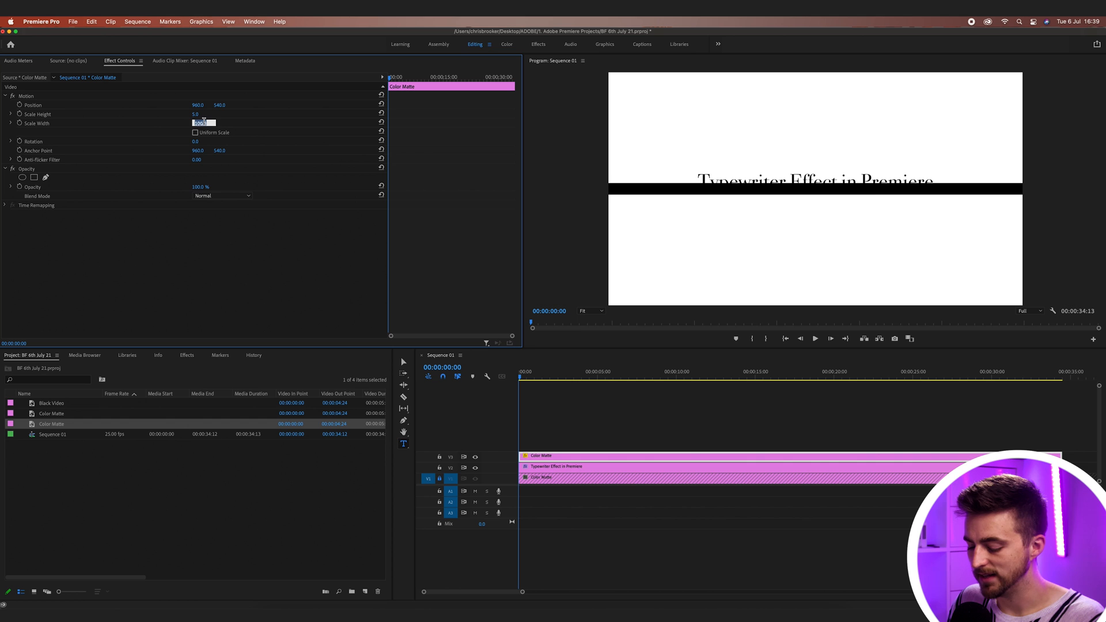
type("1.0")
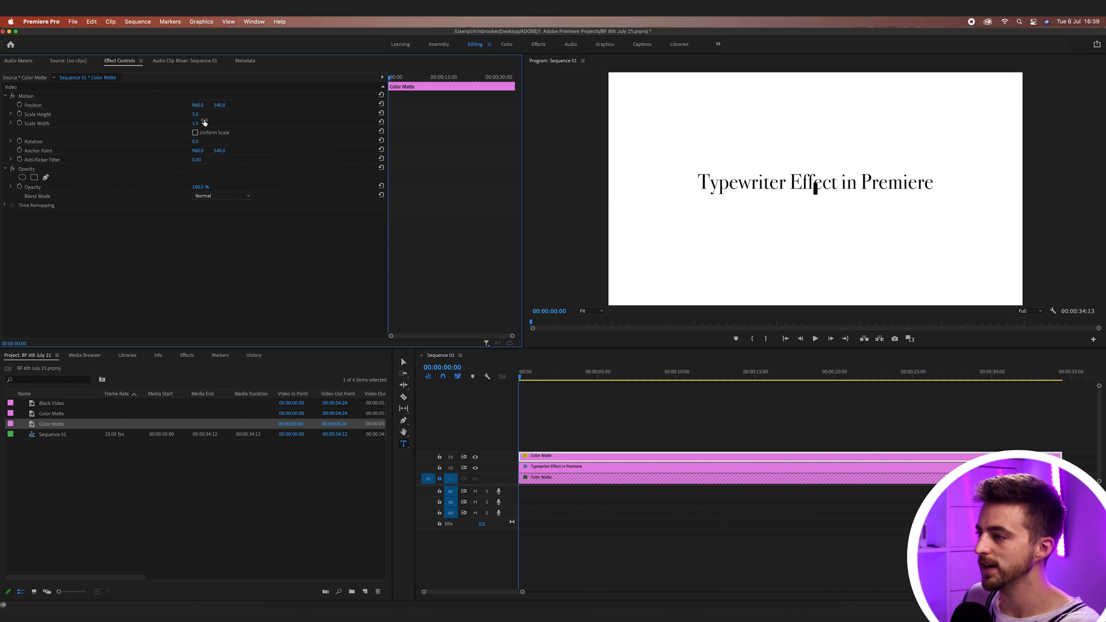
mouse_move(180, 153)
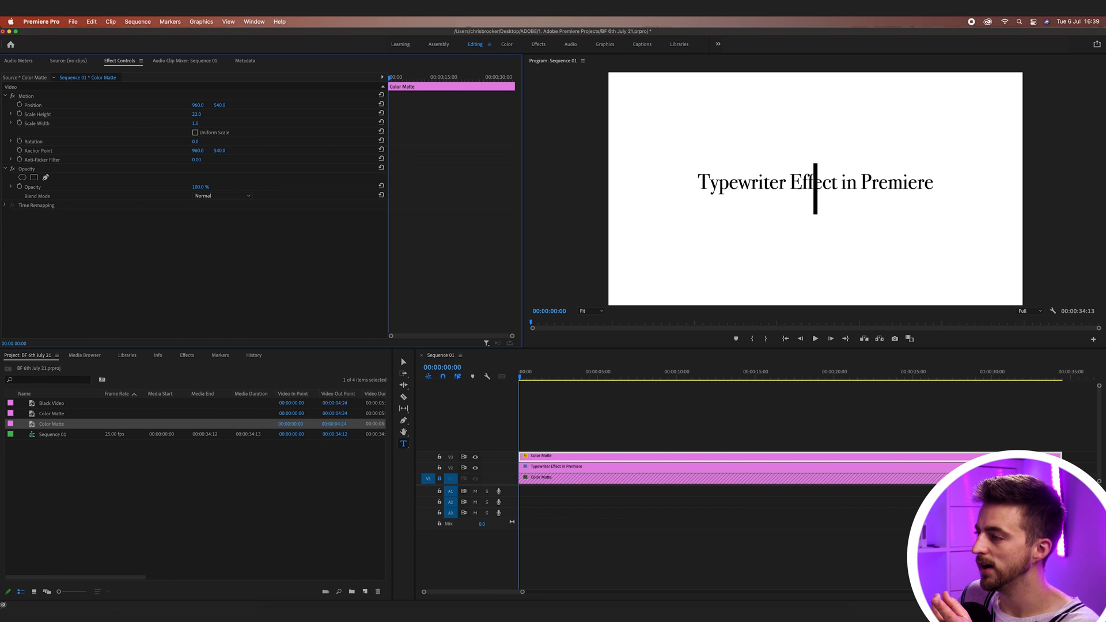
left_click(196, 115)
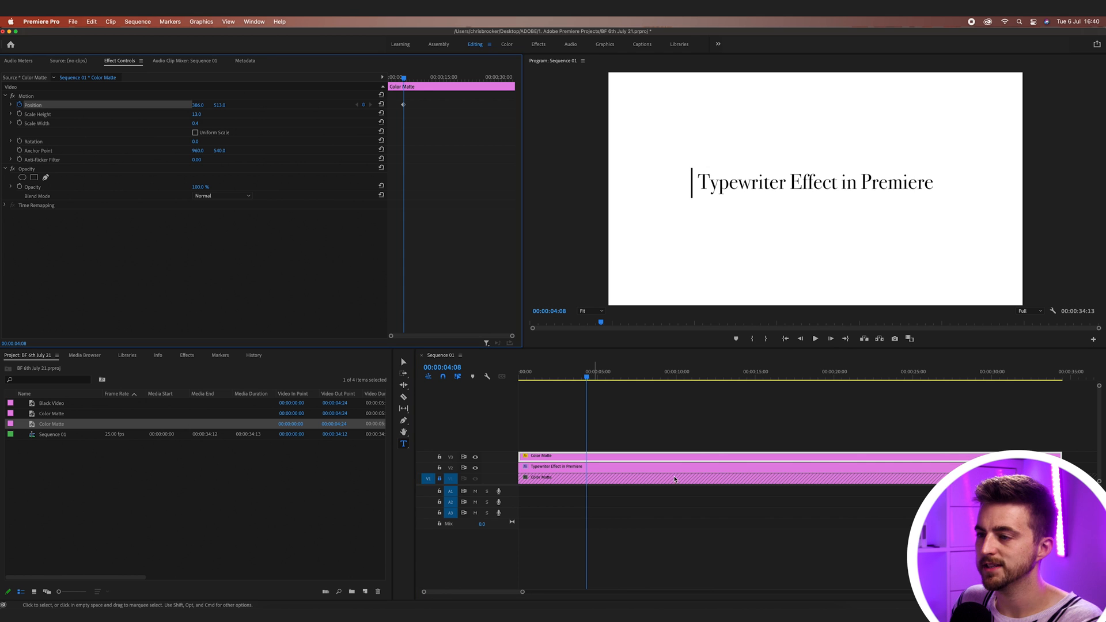
- Keyframe the cursor line's Position X so it slides from before the title into 'Typewriter'
left_click(618, 372)
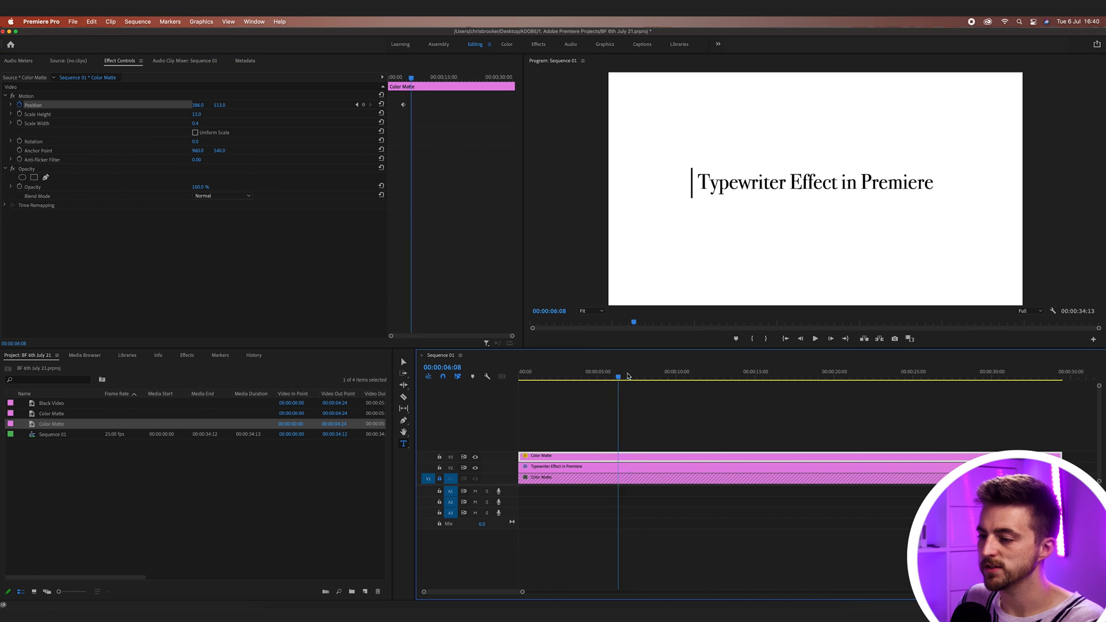
left_click(655, 372)
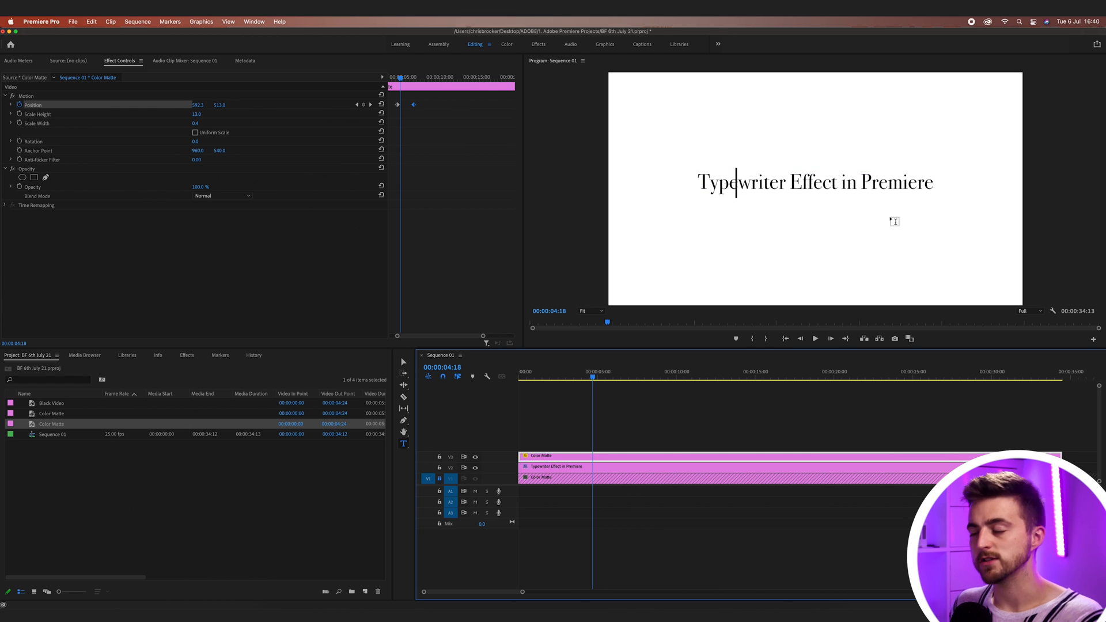
- Apply a Crop effect to the title and keyframe Right at about 79% to hide the text
left_click(555, 467)
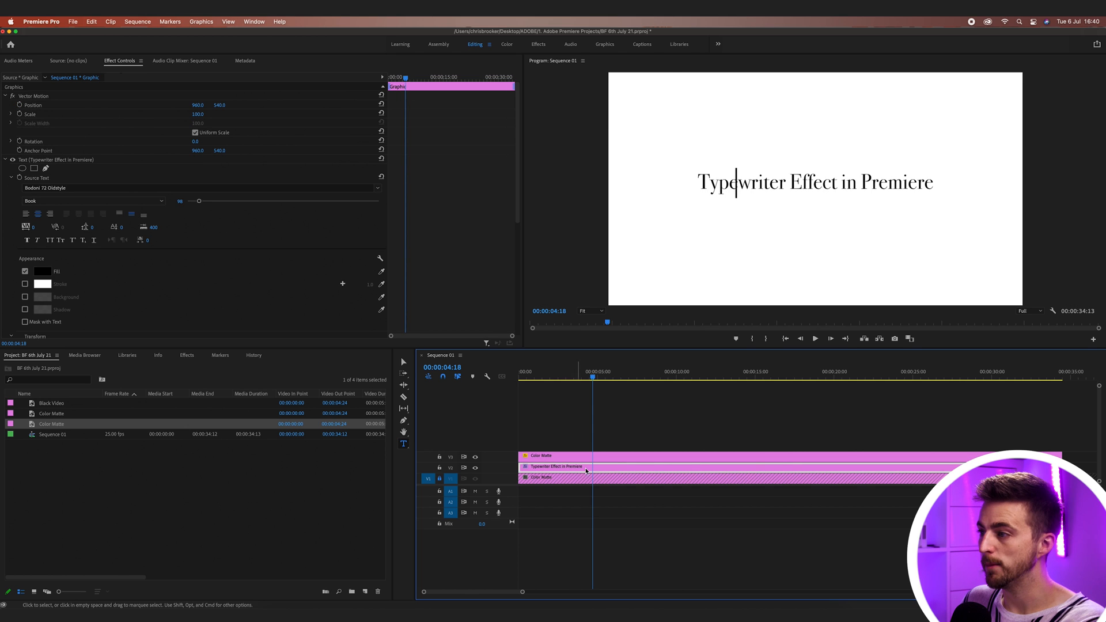
left_click(187, 355)
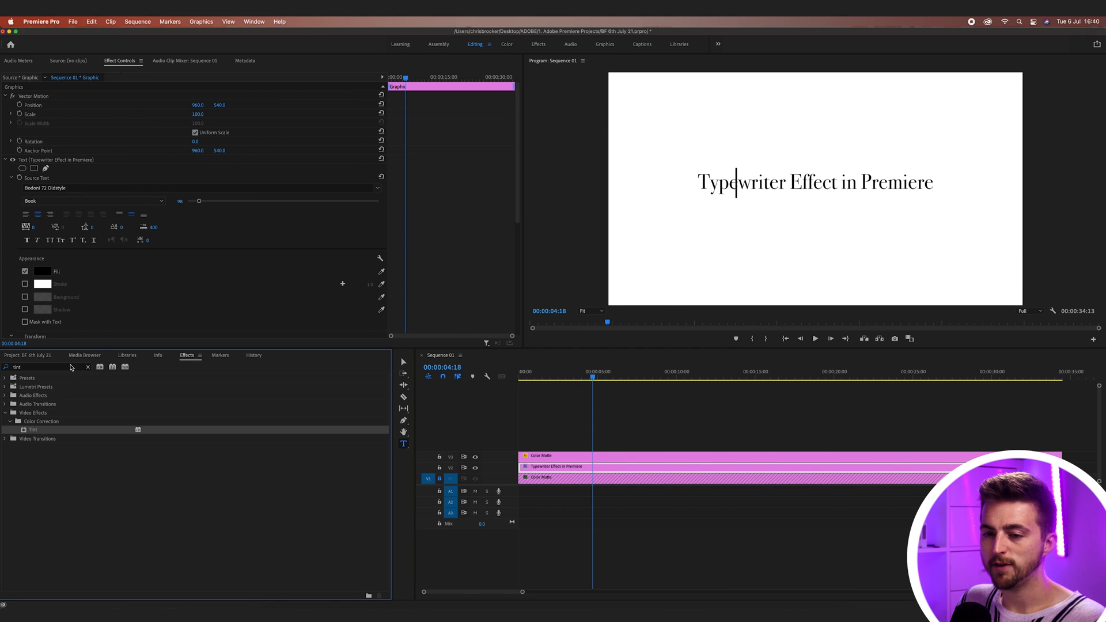
type("crio")
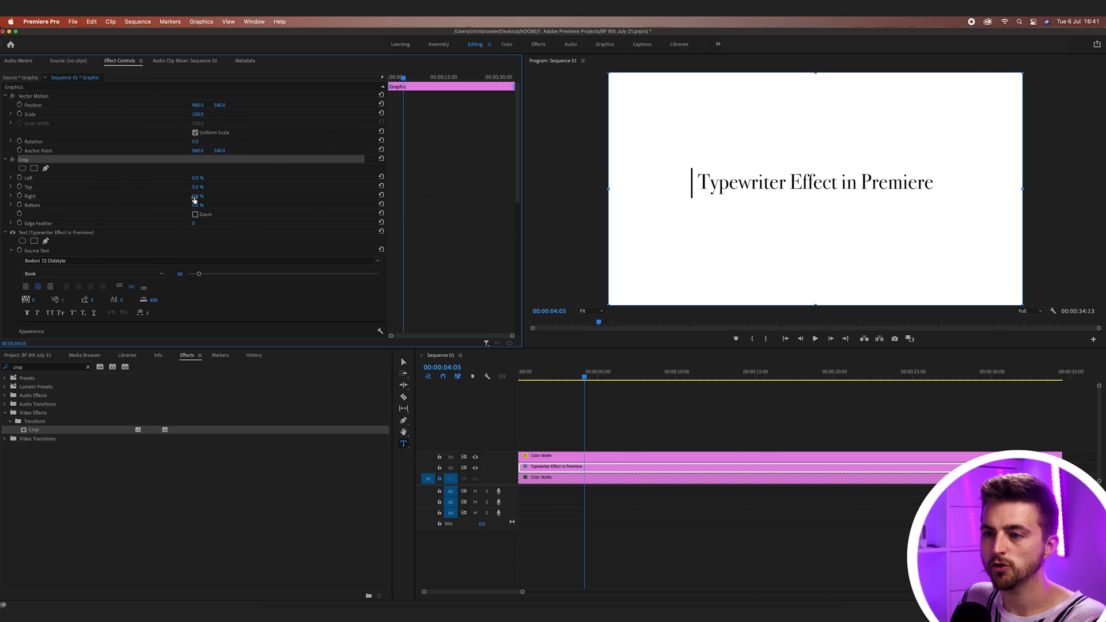
left_click_drag(196, 196, 226, 196)
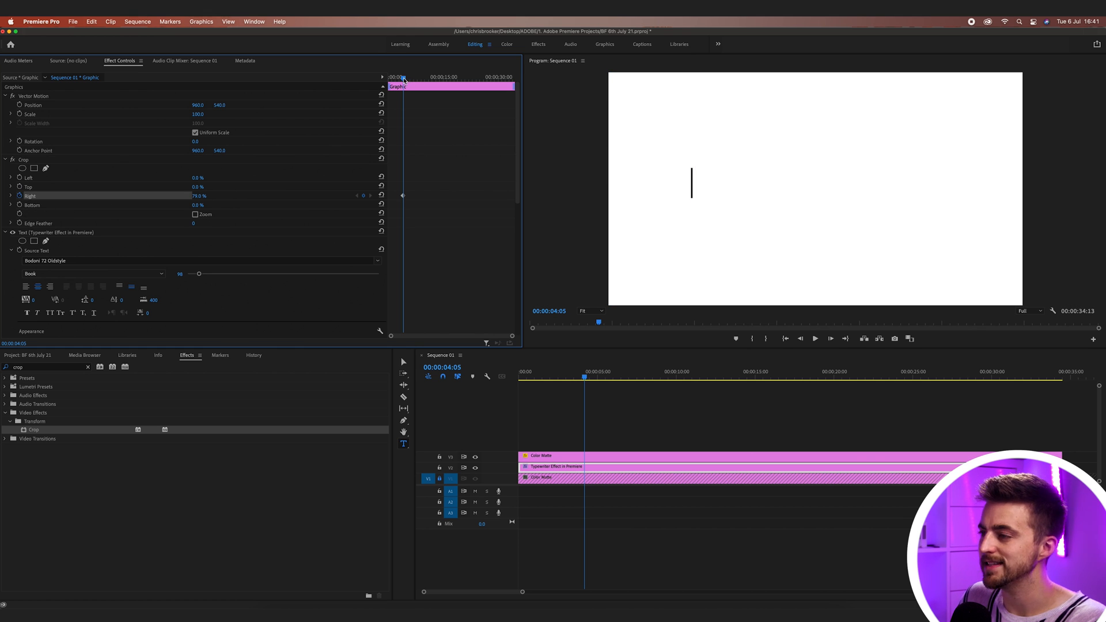
left_click(629, 372)
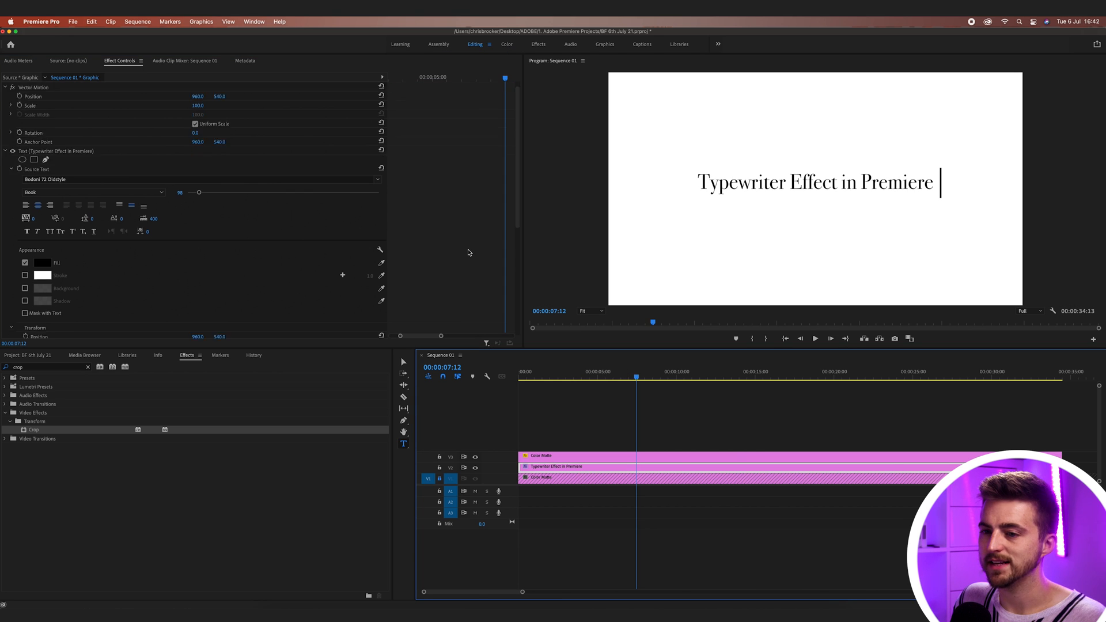
- Add a rectangle mask under the title's Opacity so the text stays hidden behind the cursor
scroll("down", 3)
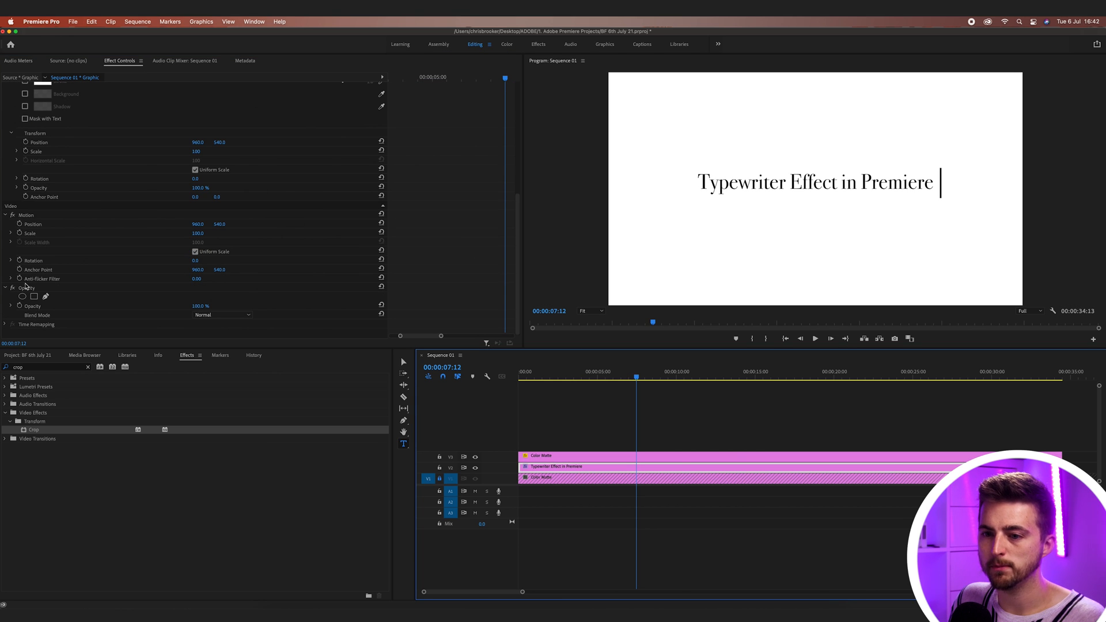
left_click(26, 288)
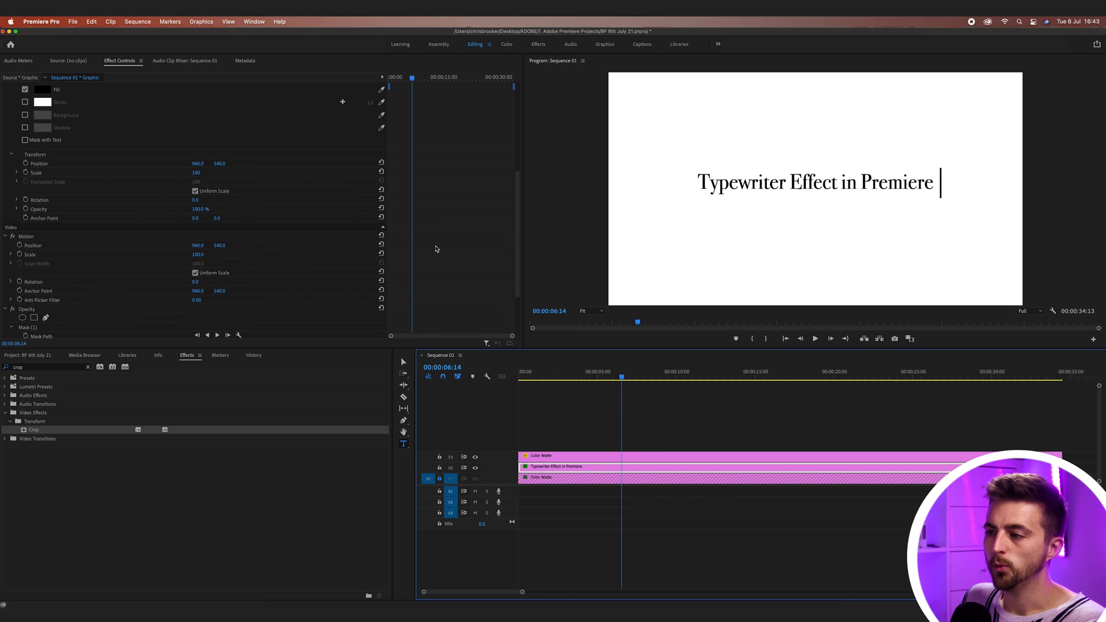
scroll("down", 3)
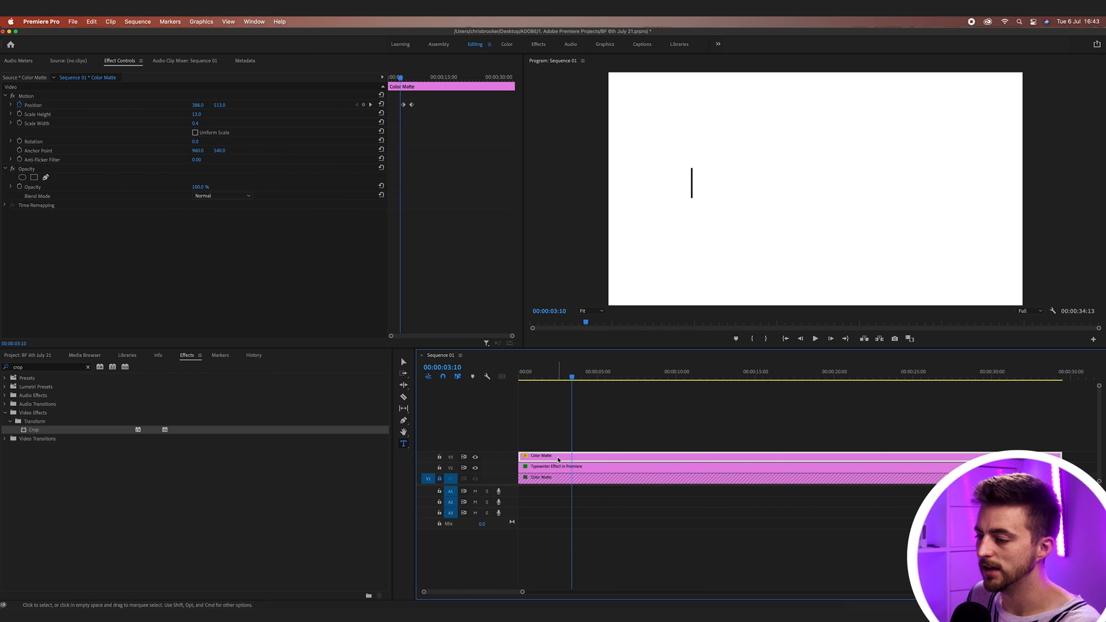
- Nest the Color Matte cursor clip into its own sequence named 'Cursor'
right_click(558, 458)
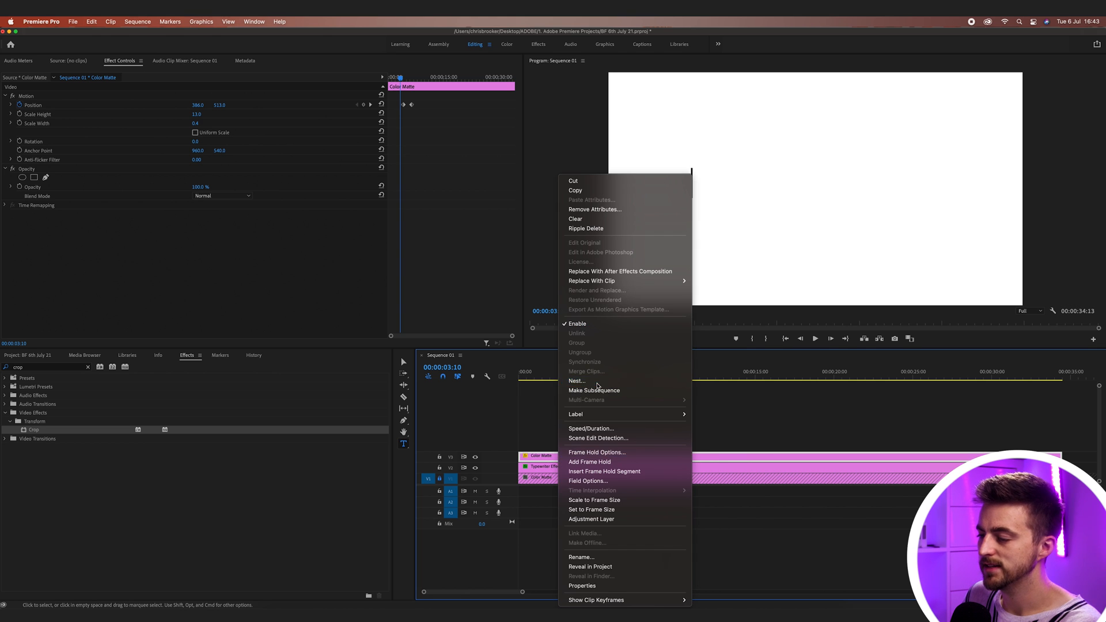
left_click(576, 381)
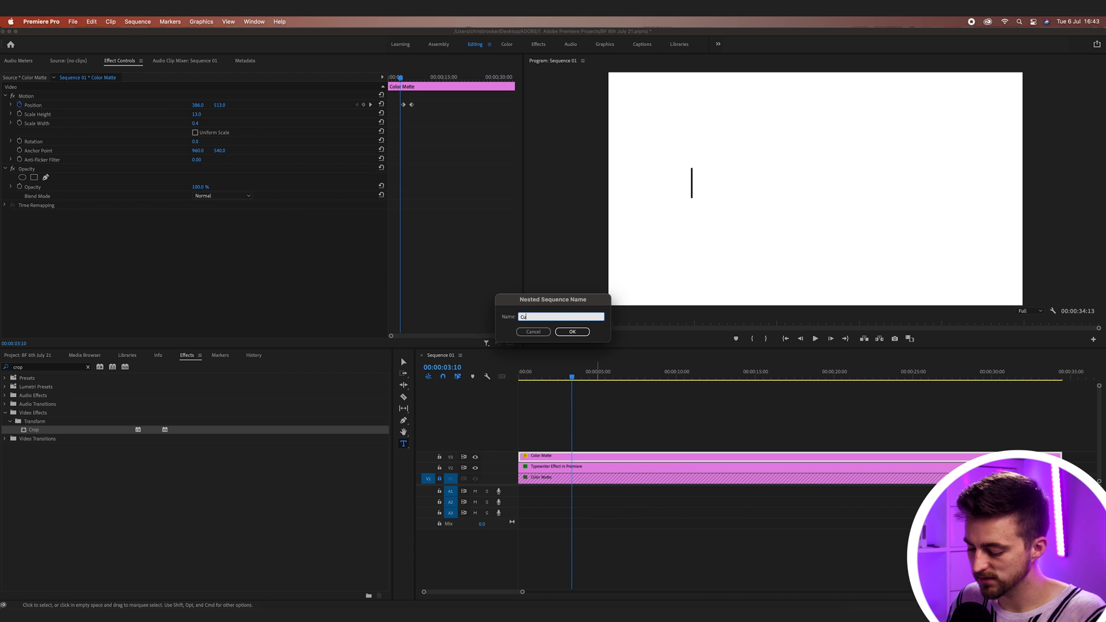
left_click(573, 332)
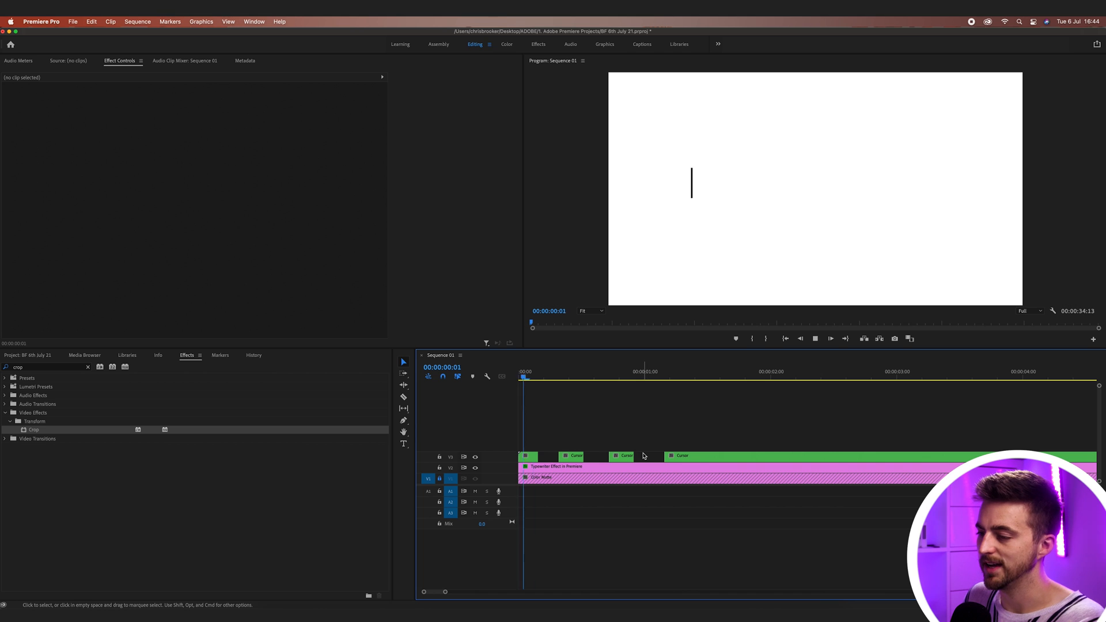
left_click(681, 378)
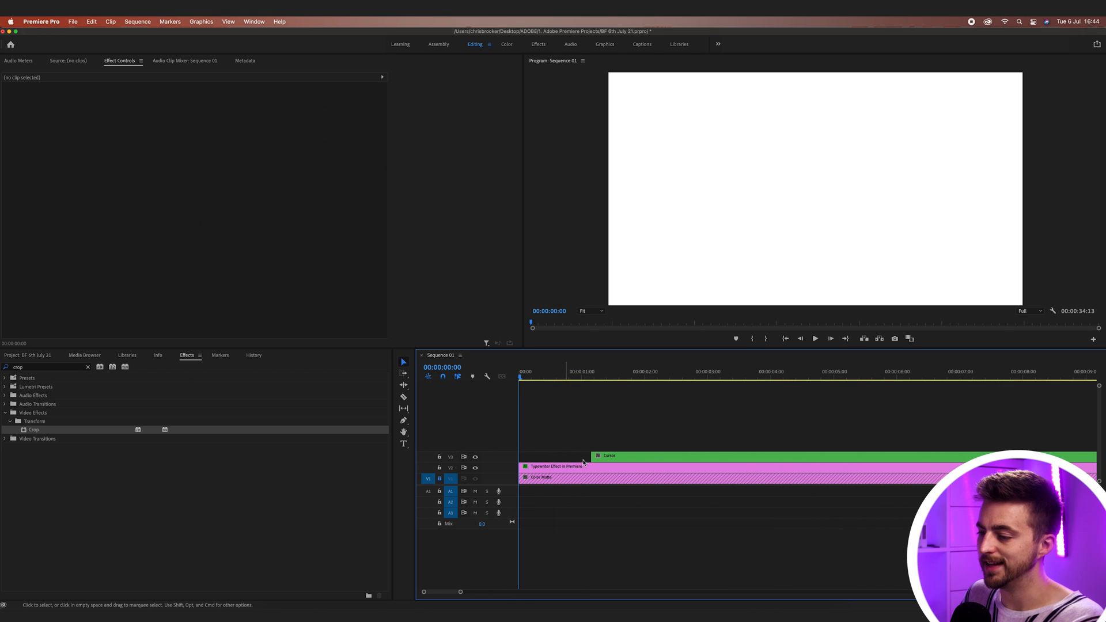
- Search 'stro' in Effects and apply Strobe Light to the nested Cursor clip
left_click(608, 456)
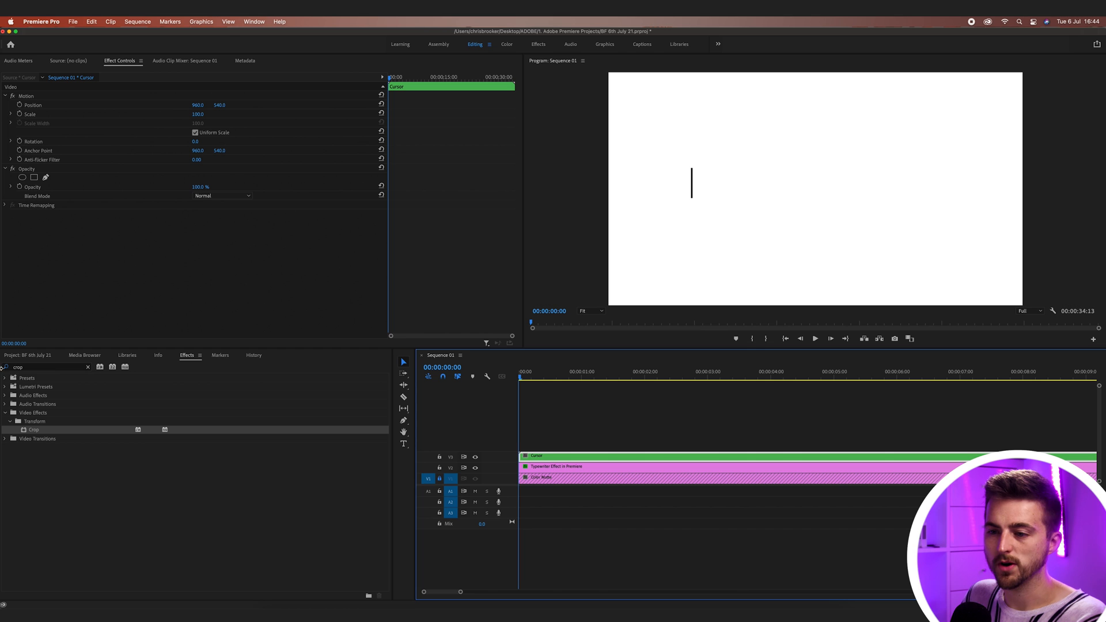
left_click(43, 366)
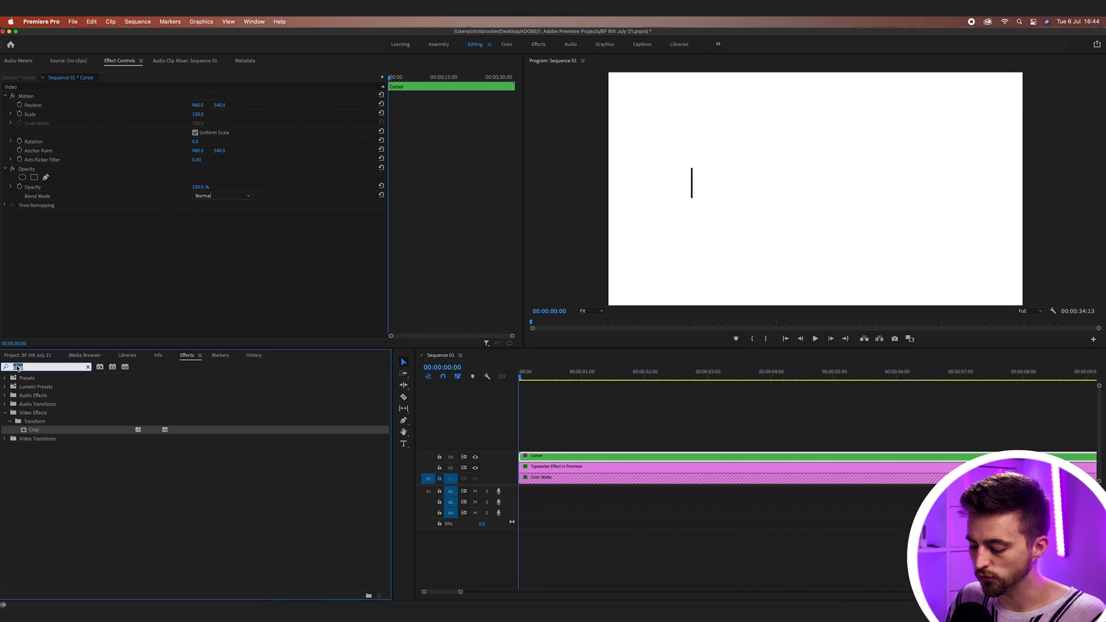
type("strp")
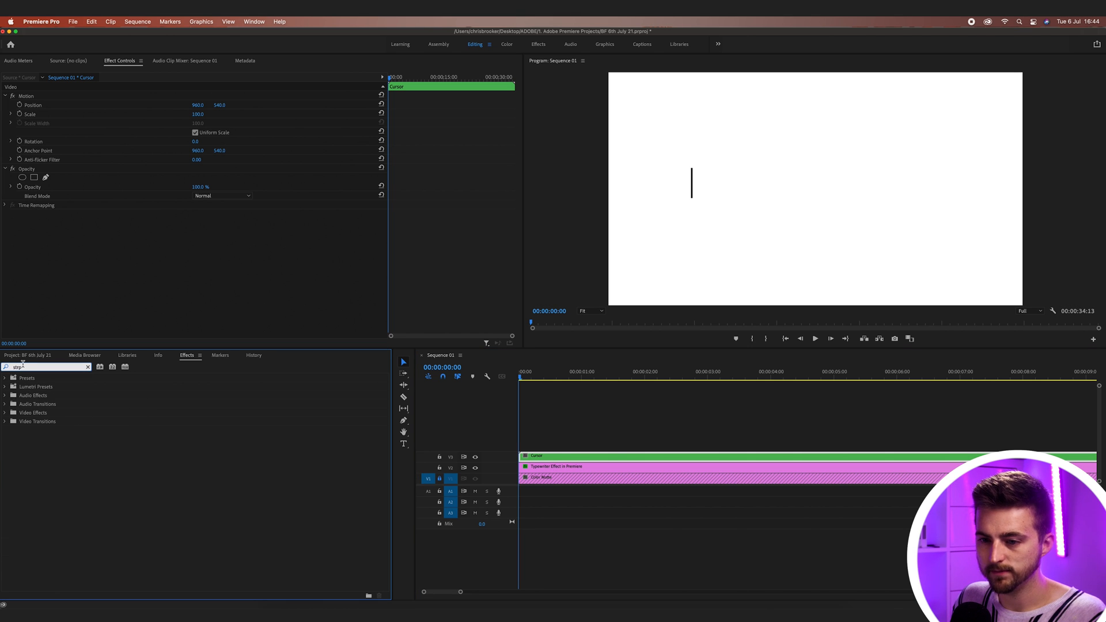
type("stro")
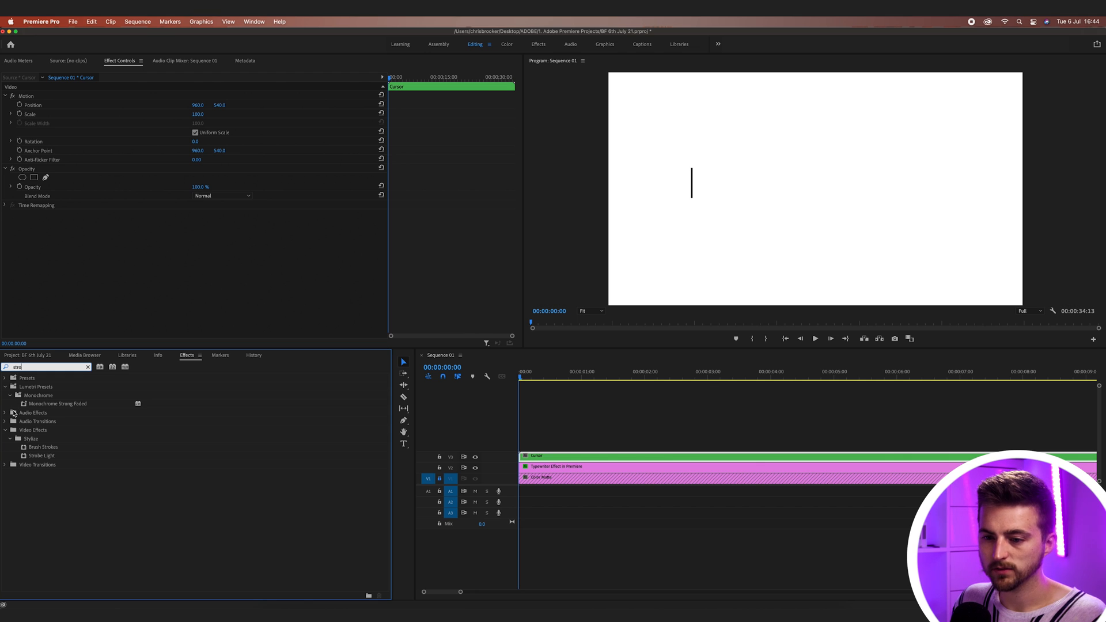
left_click(41, 456)
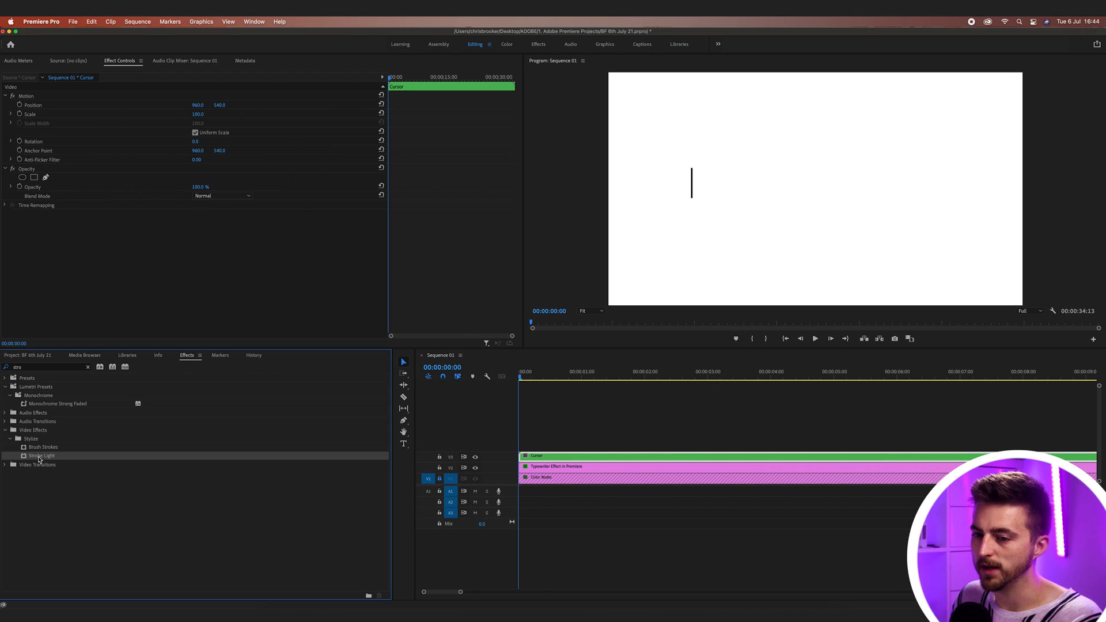
double_click(42, 457)
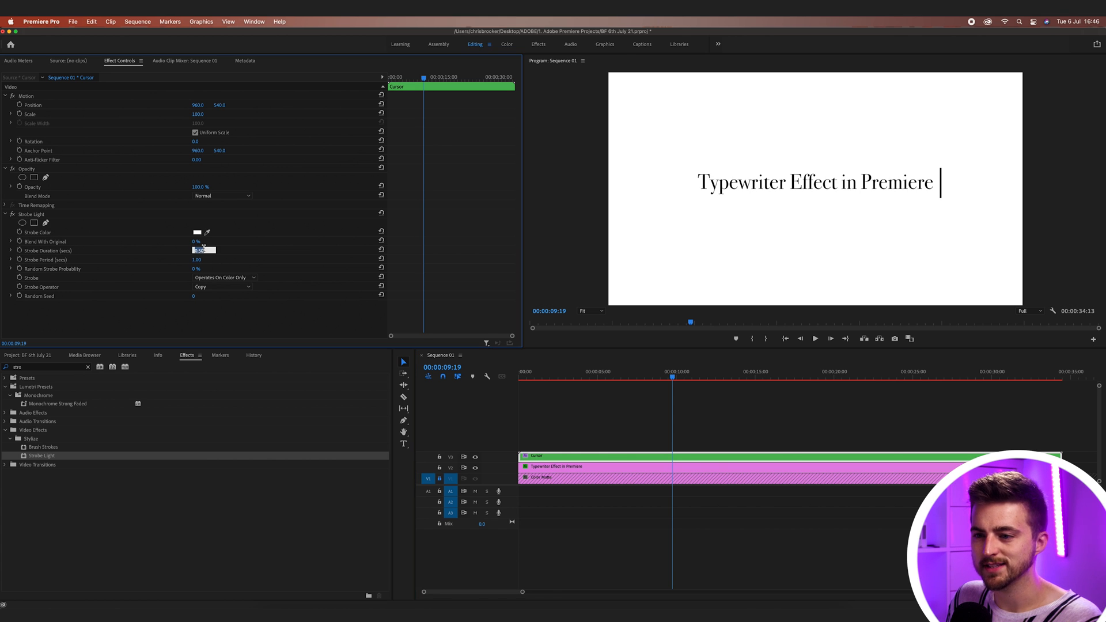
- Set Strobe Duration 0.30 and Strobe Period 0.60 so the cursor blinks white
type("0.31")
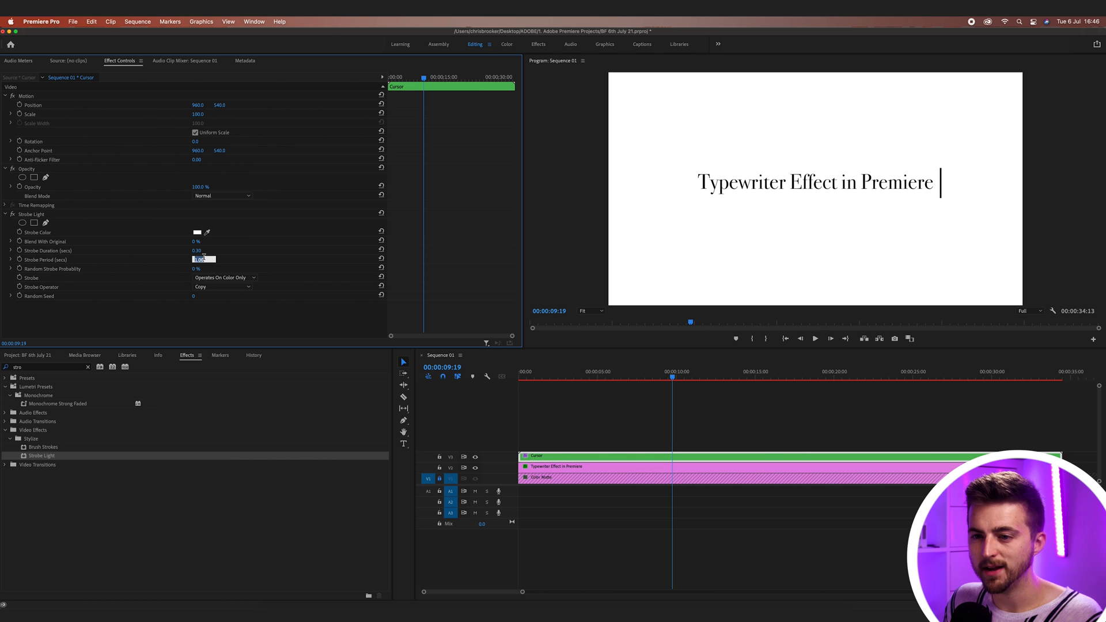
type("0")
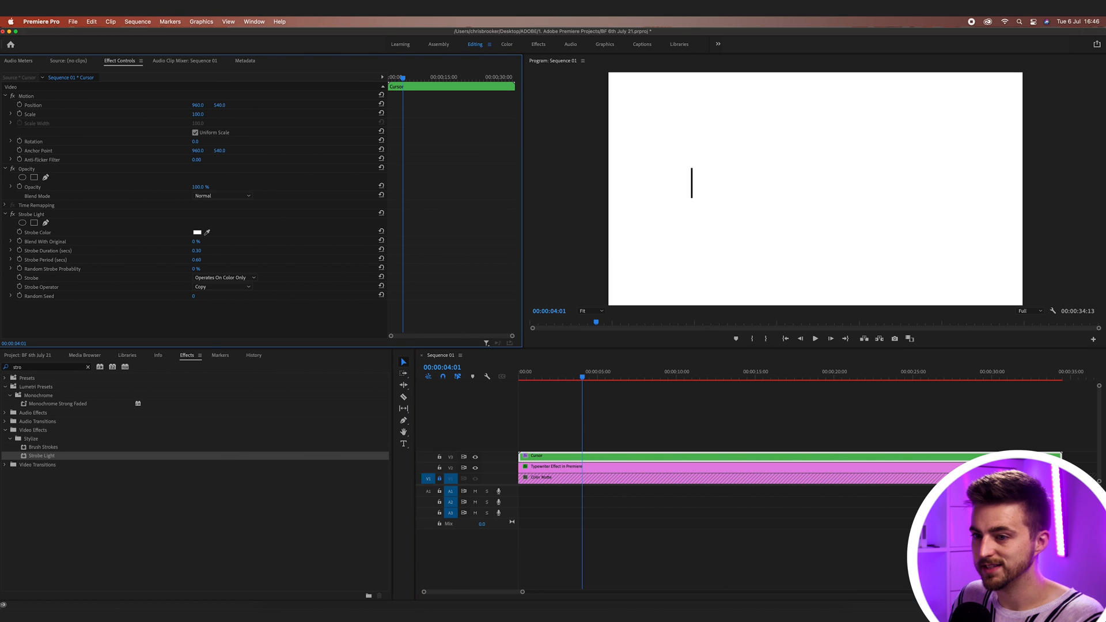
left_click(815, 338)
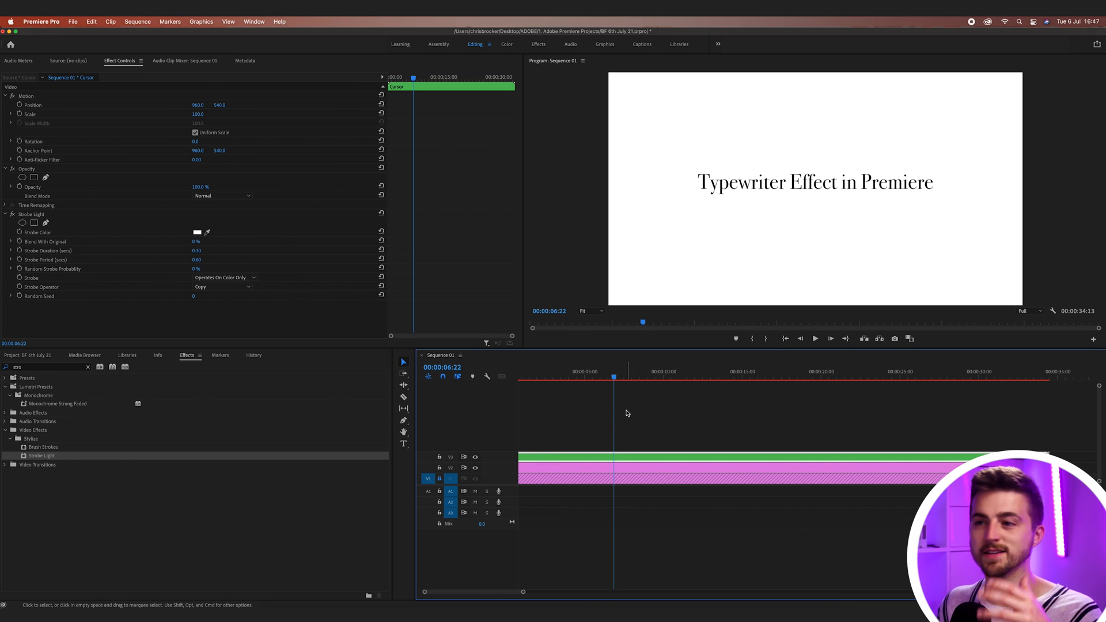
left_click(583, 373)
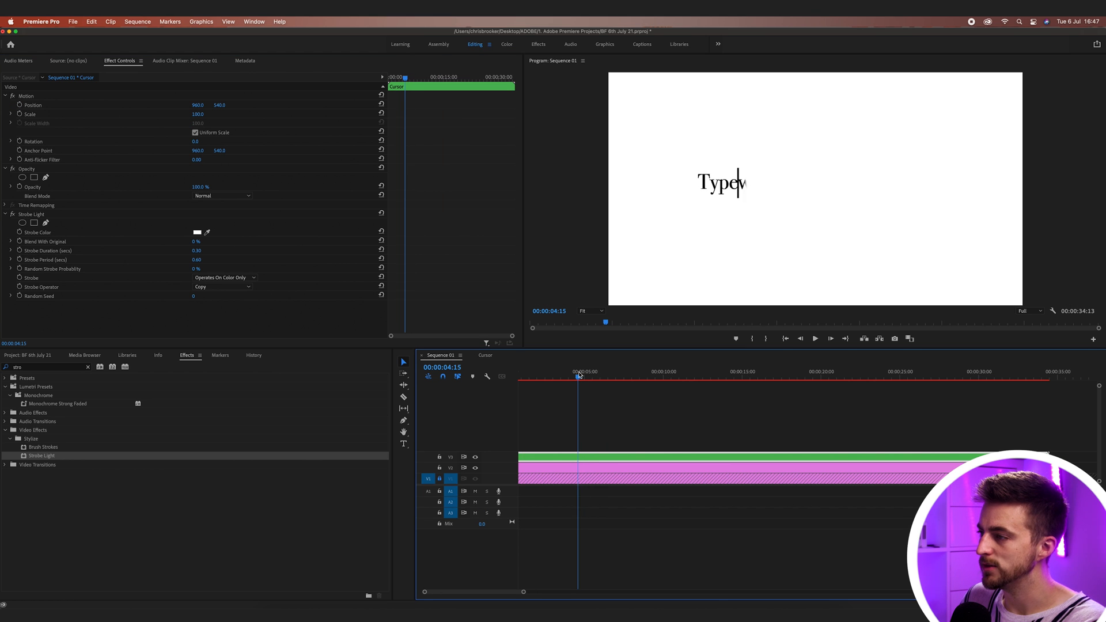
type("write")
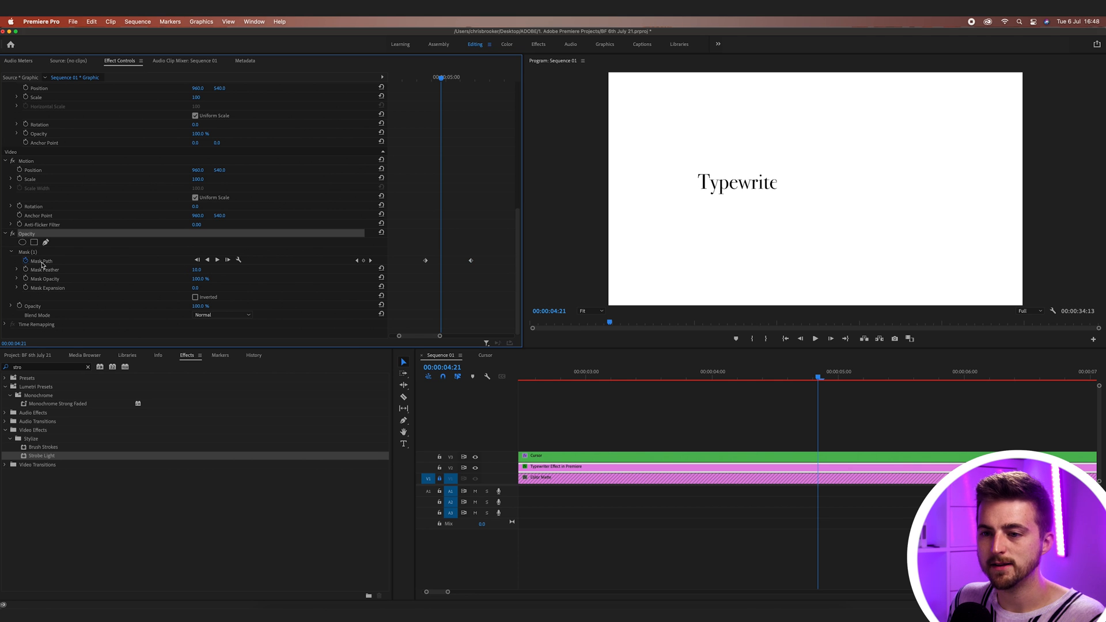
- Set the title's Mask (1) Feather to 0 for a hard-edged reveal
left_click(42, 262)
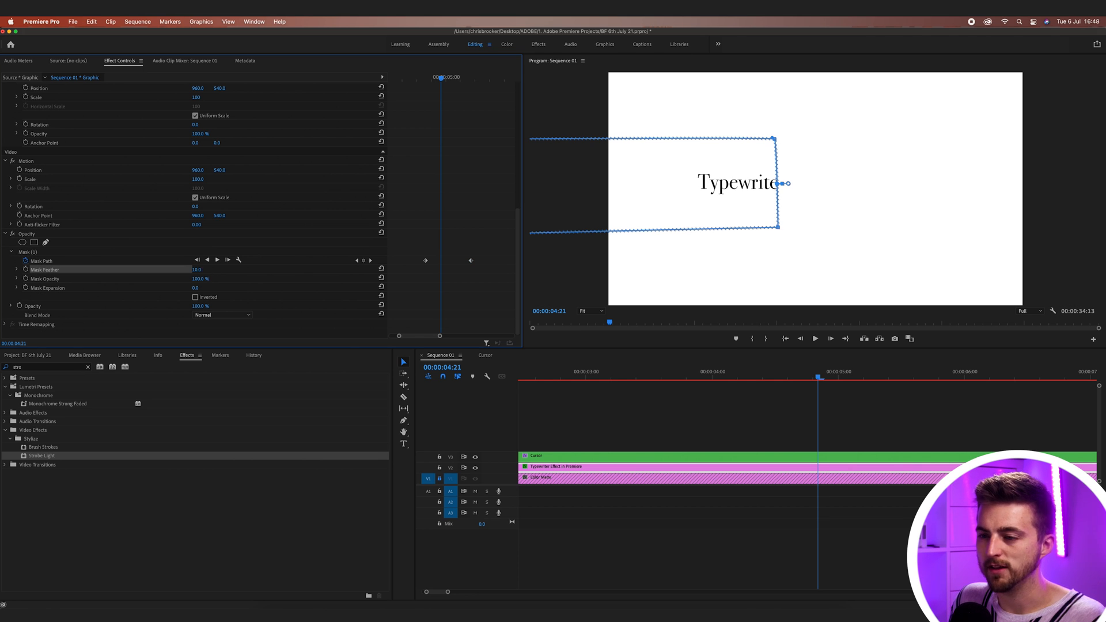